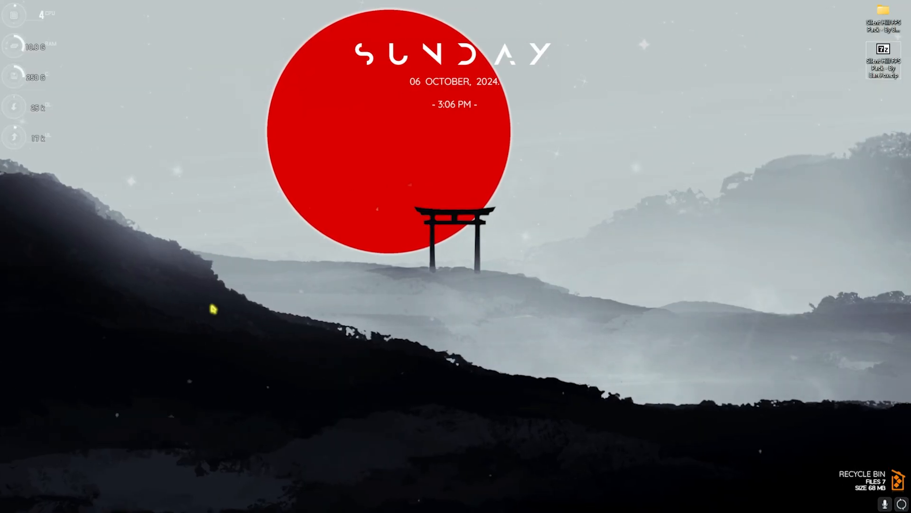
Launch Settings from search, go to Gaming and on to the related Graphics settings page
{"action": "type", "text": "settings"}
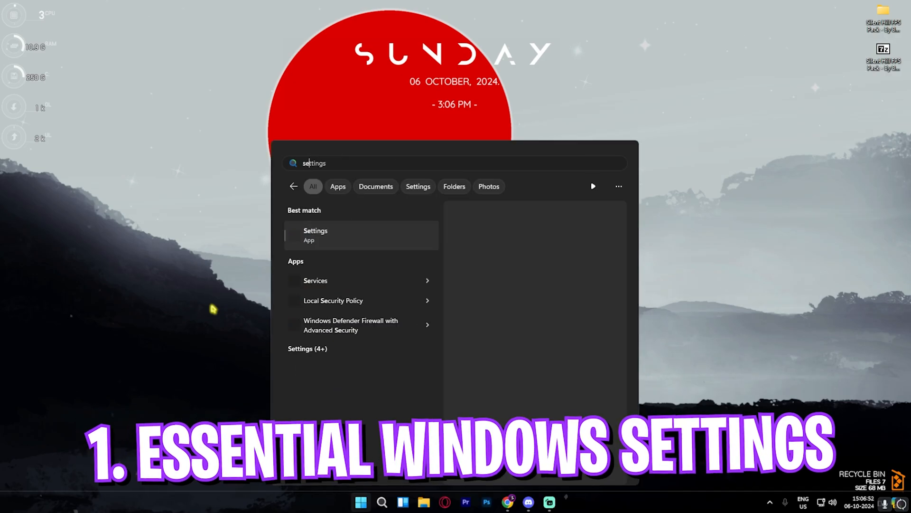
{"action": "left_click", "coordinate": [316, 234]}
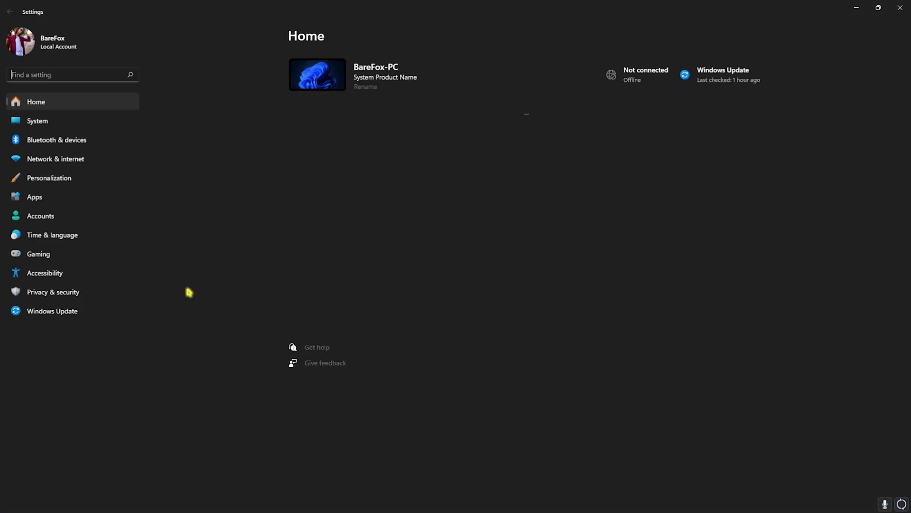
{"action": "left_click", "coordinate": [38, 253]}
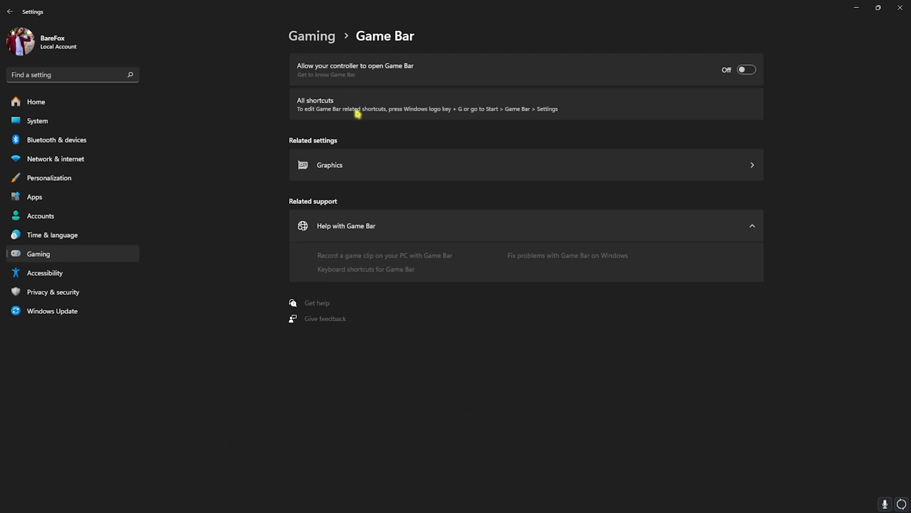
{"action": "mouse_move", "coordinate": [356, 105]}
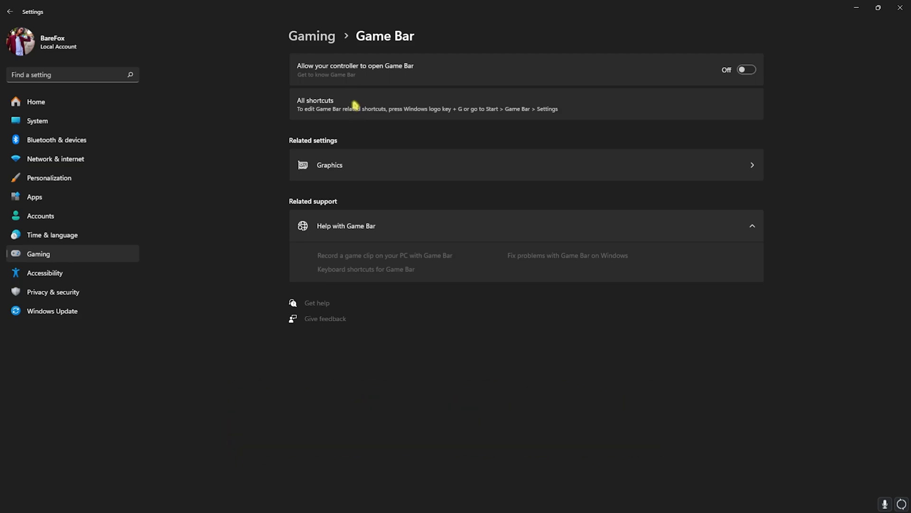
{"action": "mouse_move", "coordinate": [322, 46]}
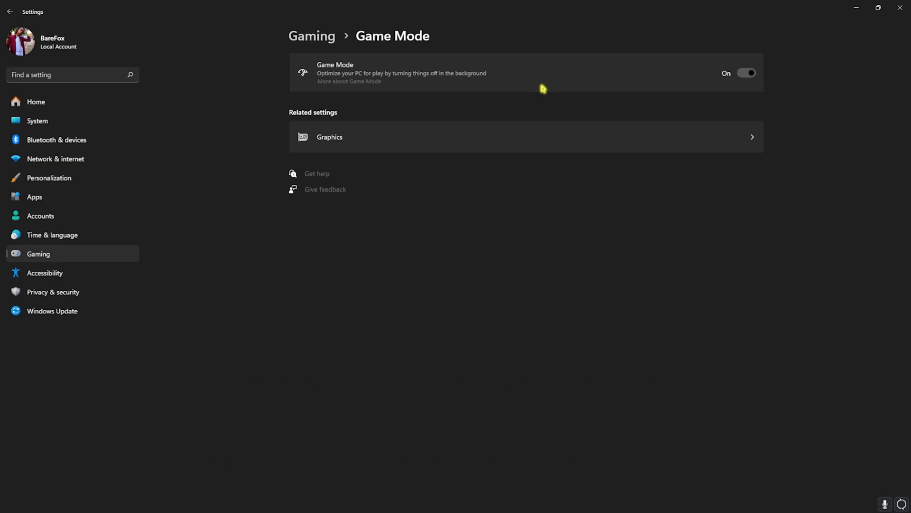
{"action": "left_click", "coordinate": [329, 136]}
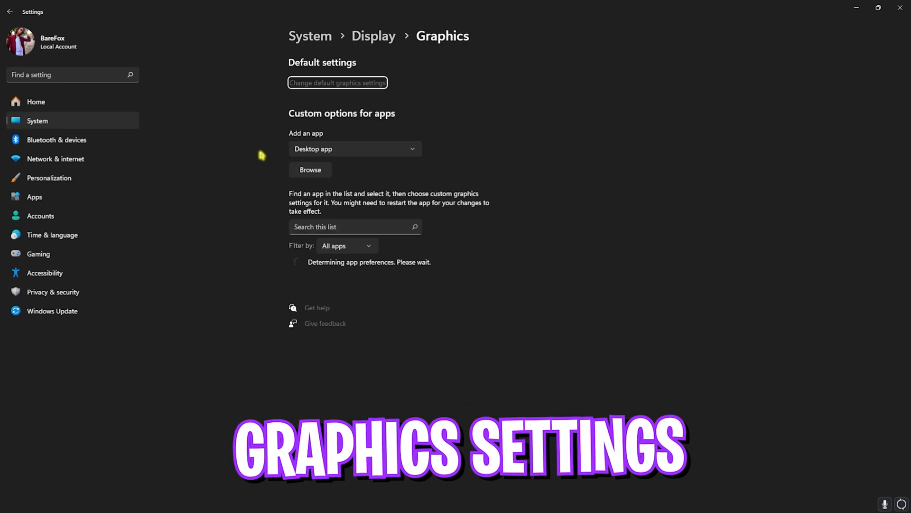
Turn on hardware-accelerated GPU scheduling and browse into the SHProto folder for the game executable
{"action": "left_click", "coordinate": [337, 82]}
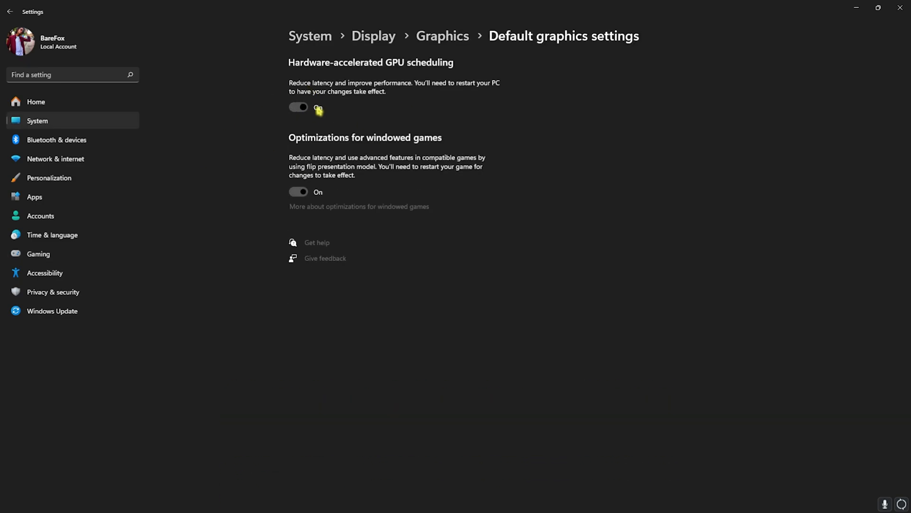
{"action": "left_click", "coordinate": [442, 36]}
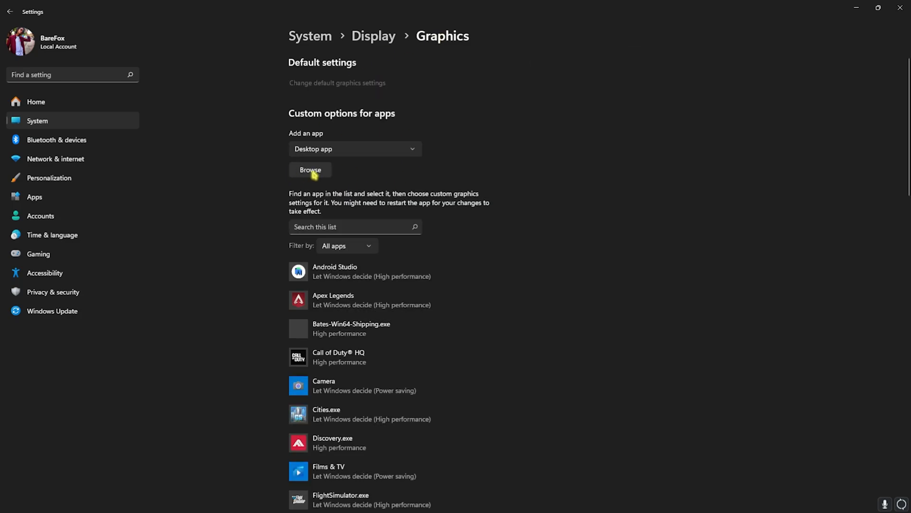
{"action": "left_click", "coordinate": [311, 169]}
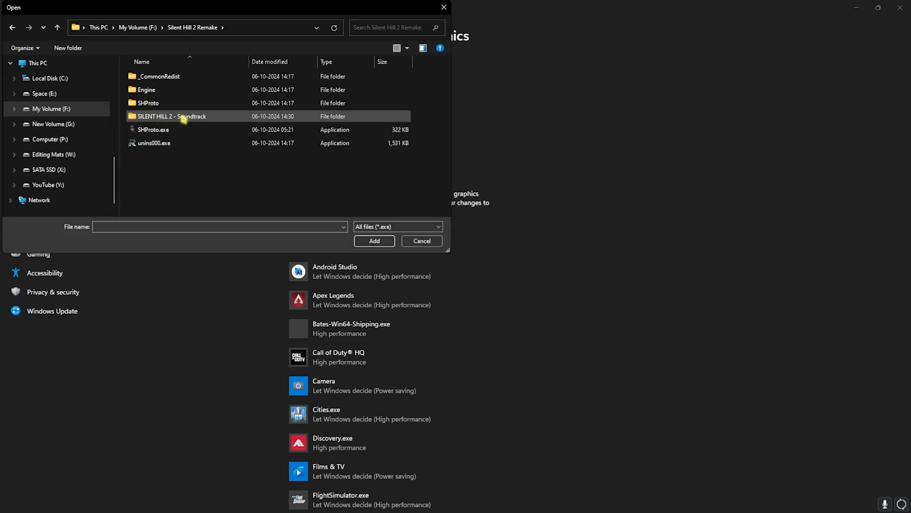
{"action": "left_click", "coordinate": [149, 103]}
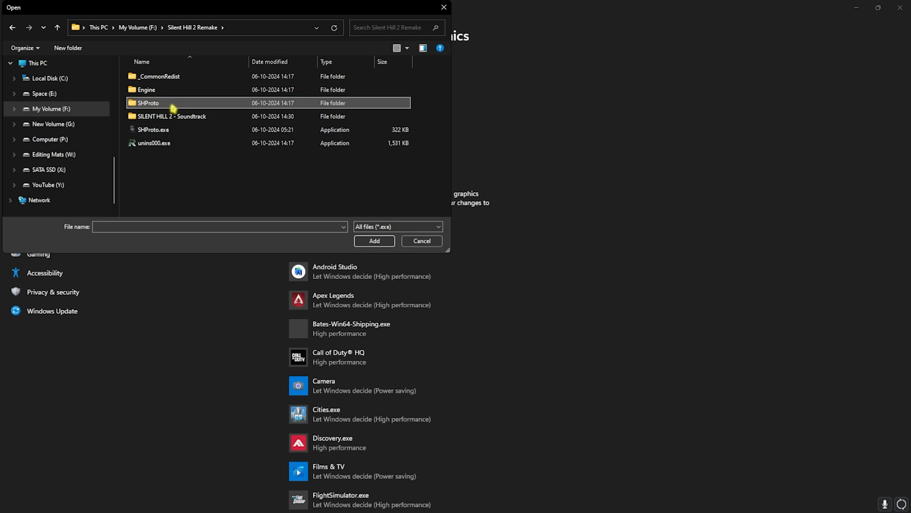
{"action": "double_click", "coordinate": [148, 102]}
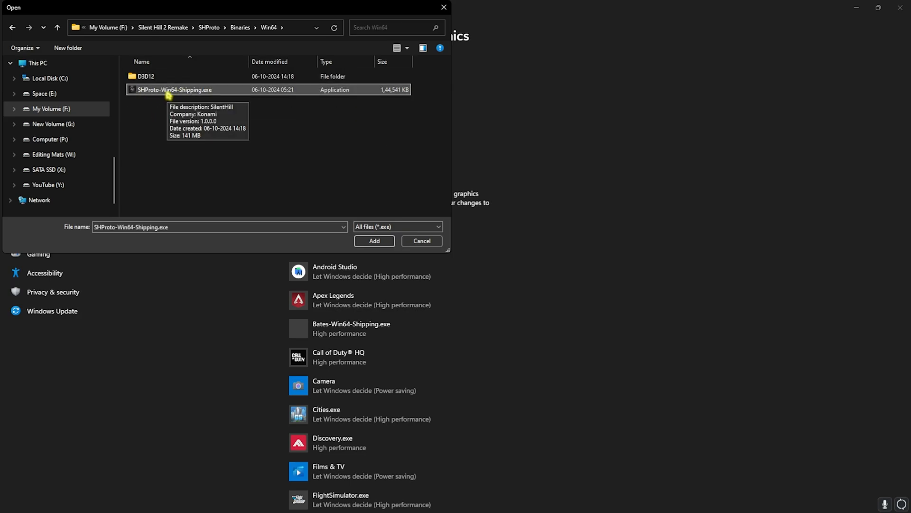
Add SHProto-Win64-Shipping.exe to the graphics list and set it to prefer High performance
{"action": "left_click", "coordinate": [374, 240]}
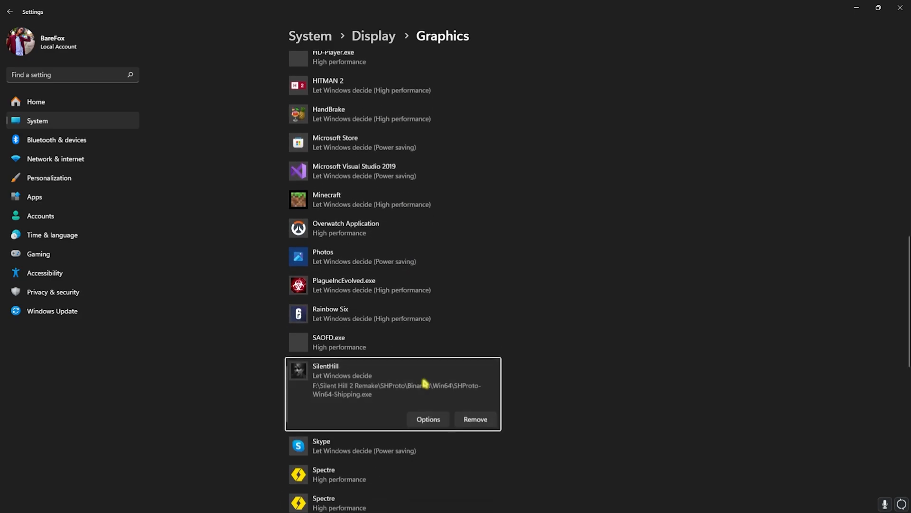
{"action": "left_click", "coordinate": [428, 419]}
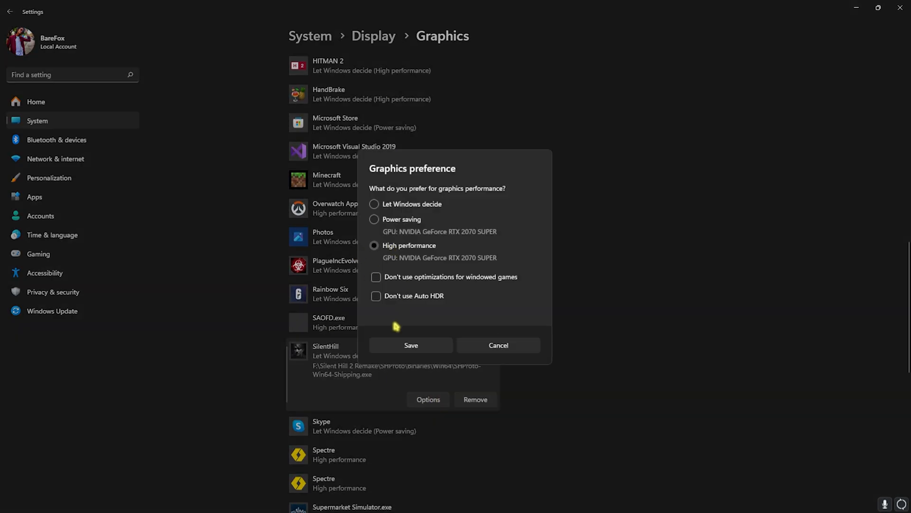
{"action": "left_click", "coordinate": [411, 345]}
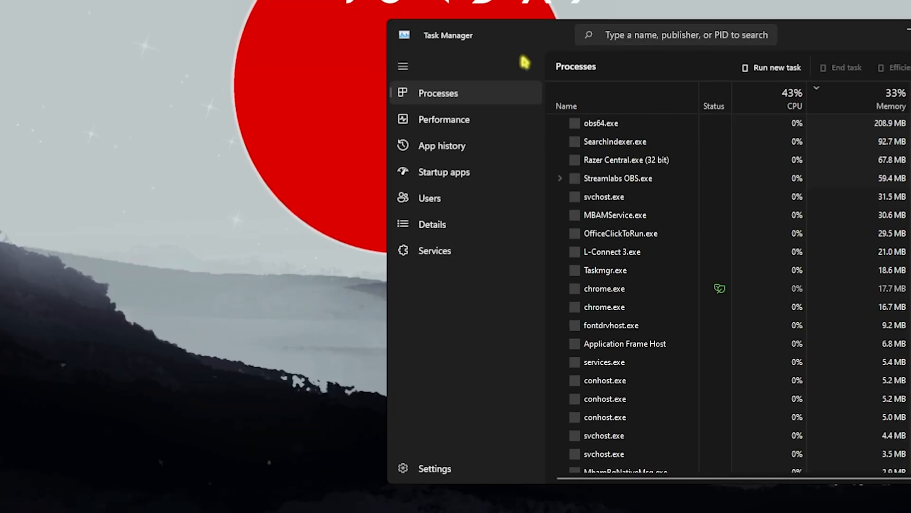
Show Task Manager's Startup apps and disable entries such as Xbox App Services
{"action": "left_click", "coordinate": [444, 172]}
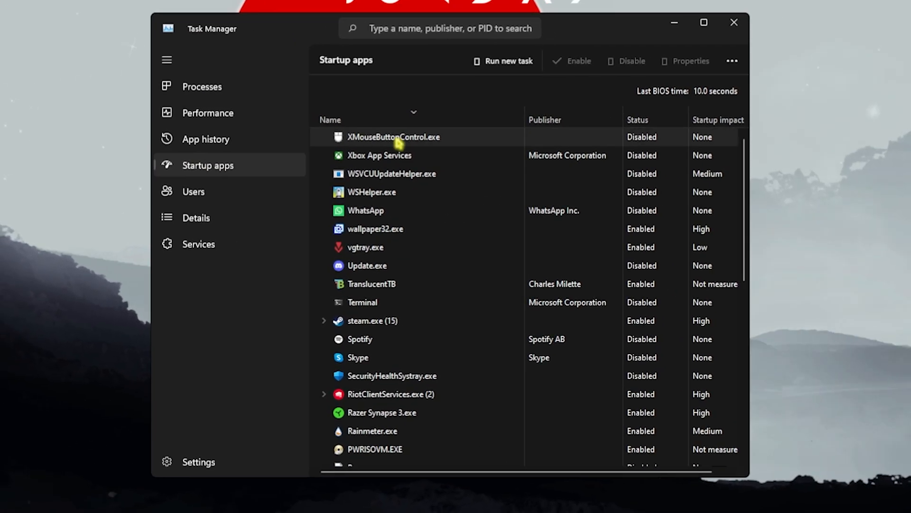
{"action": "scroll", "scroll_direction": "down", "scroll_amount": 3}
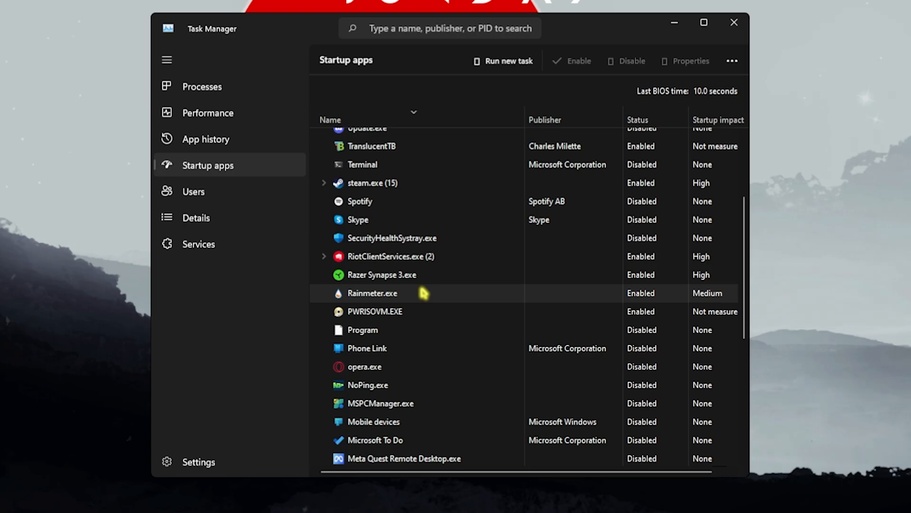
{"action": "right_click", "coordinate": [370, 155]}
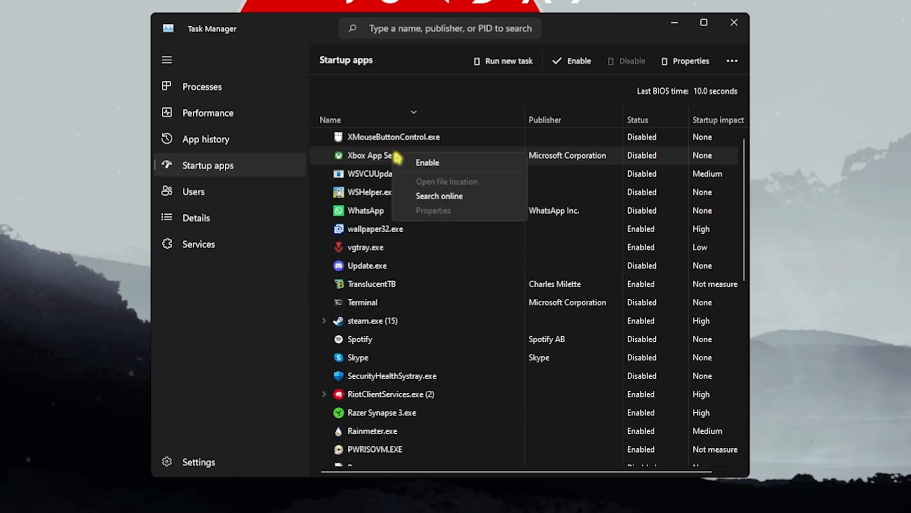
{"action": "mouse_move", "coordinate": [375, 146]}
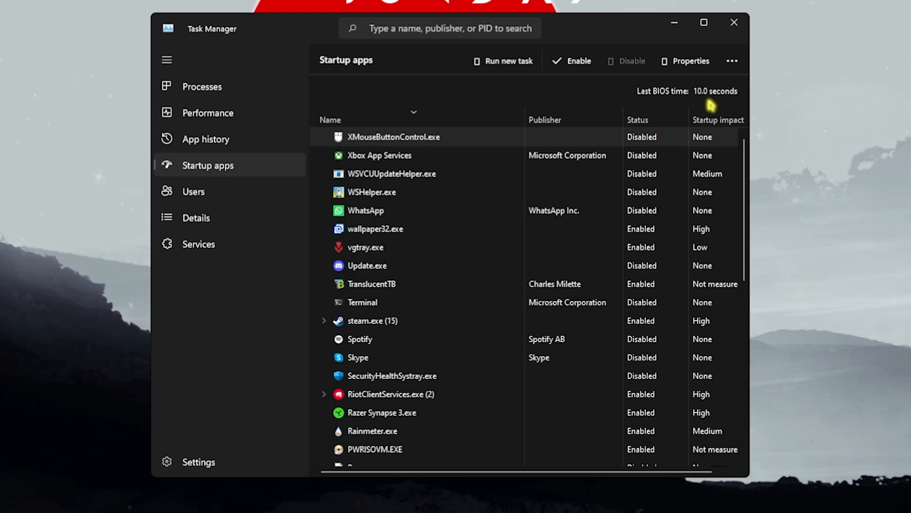
{"action": "scroll", "scroll_direction": "down", "scroll_amount": 3}
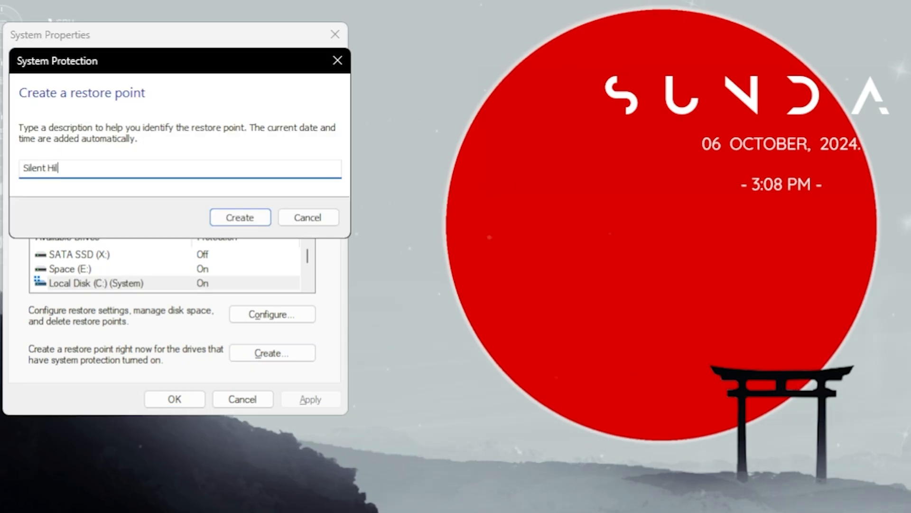
Create the restore point named Silent Hill and dismiss the success confirmation
{"action": "left_click", "coordinate": [239, 217]}
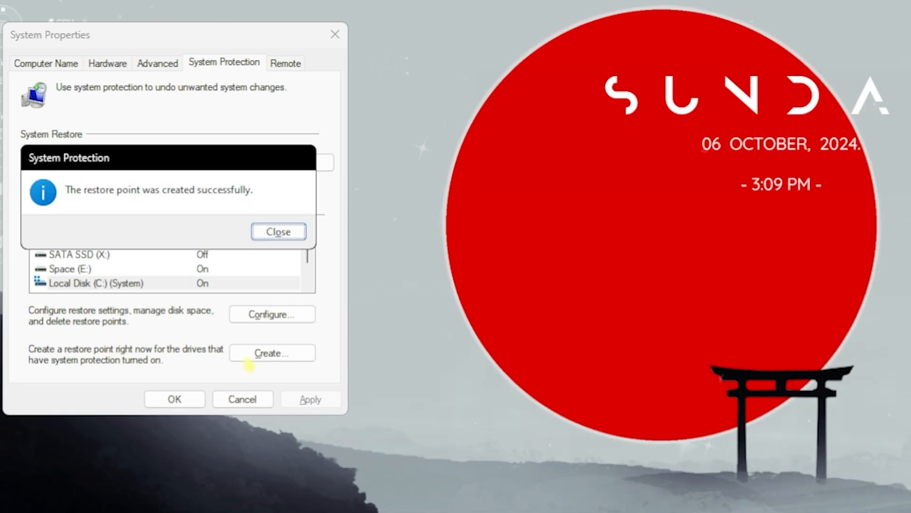
{"action": "left_click", "coordinate": [278, 232]}
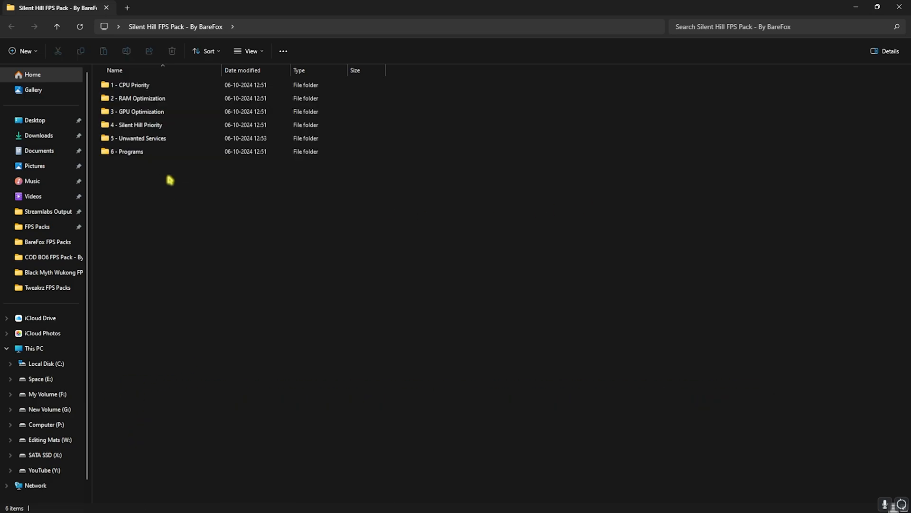
Browse 1 - CPU Priority > INTEL, then return and select 32GB Ram.reg in RAM Optimization
{"action": "double_click", "coordinate": [130, 85]}
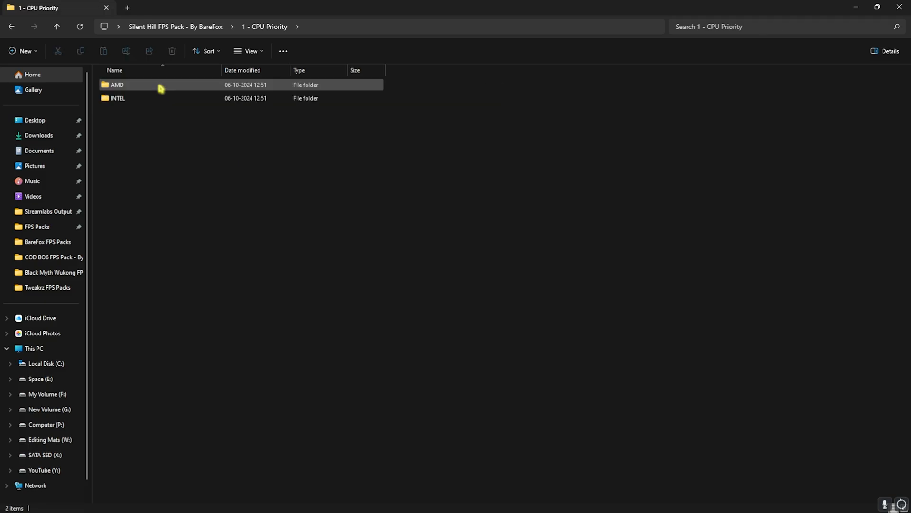
{"action": "double_click", "coordinate": [116, 85]}
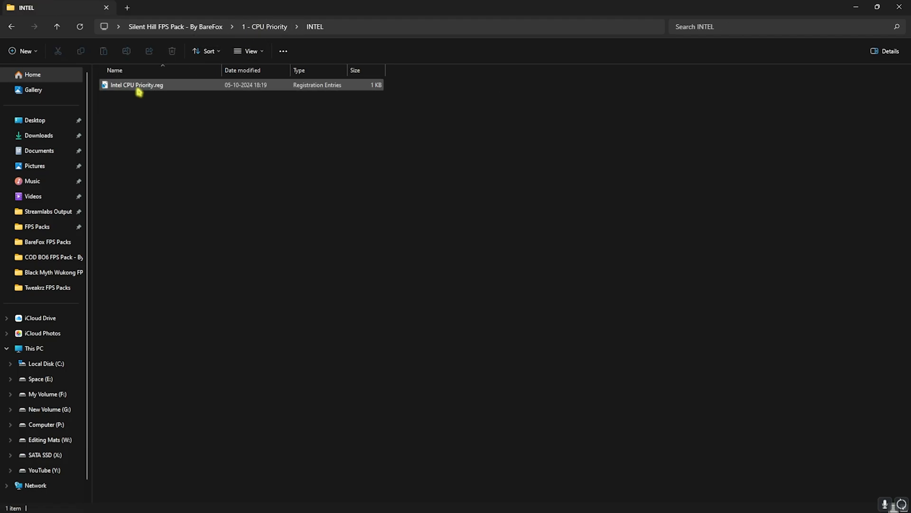
{"action": "mouse_move", "coordinate": [137, 85]}
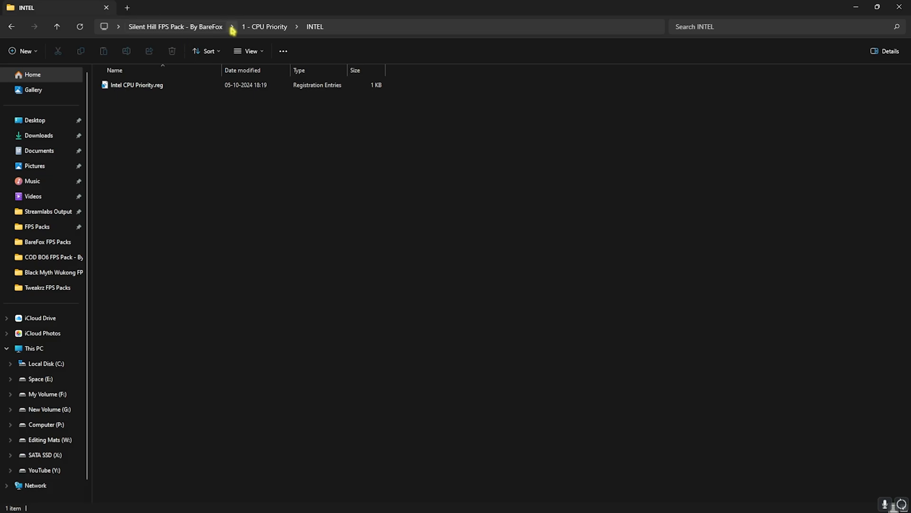
{"action": "left_click", "coordinate": [268, 26]}
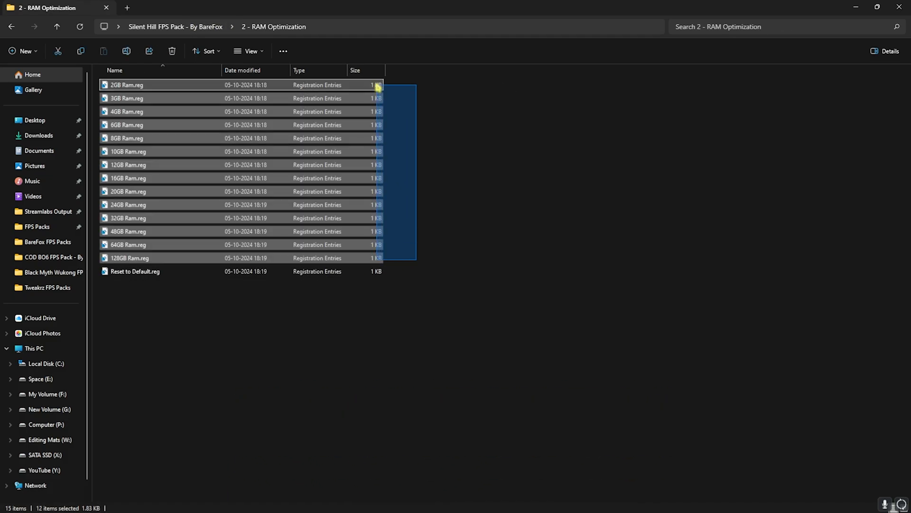
{"action": "left_click", "coordinate": [190, 227]}
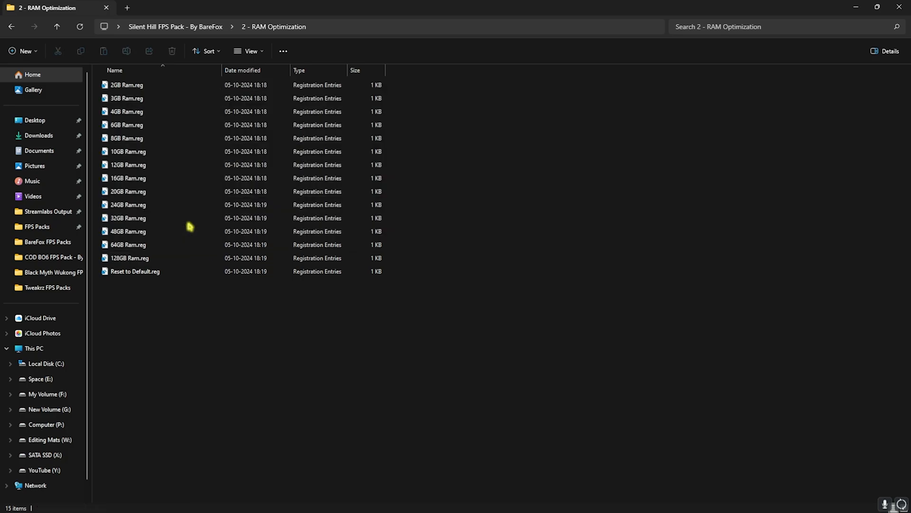
{"action": "left_click", "coordinate": [128, 219]}
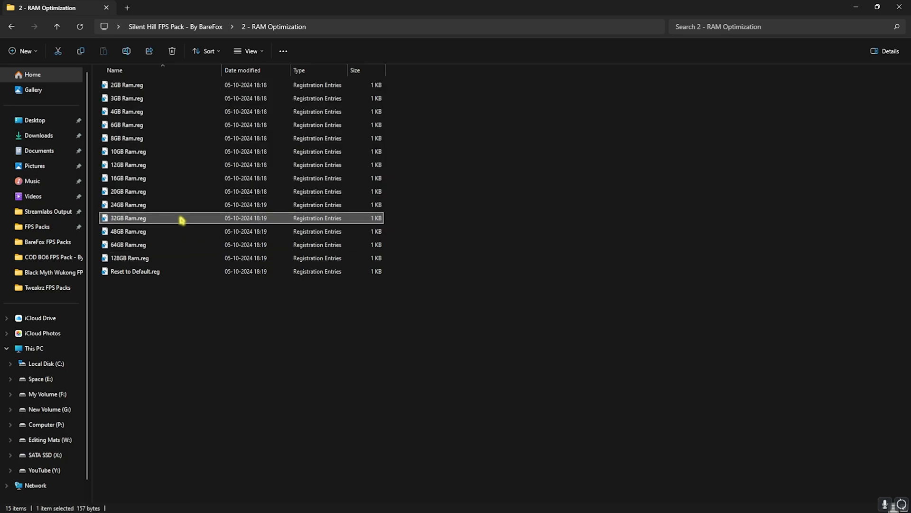
{"action": "mouse_move", "coordinate": [140, 257]}
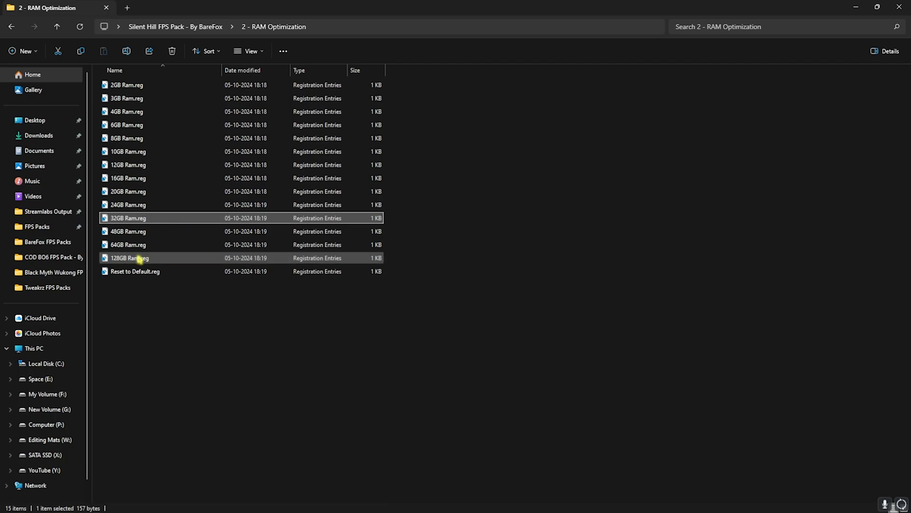
{"action": "mouse_move", "coordinate": [139, 273]}
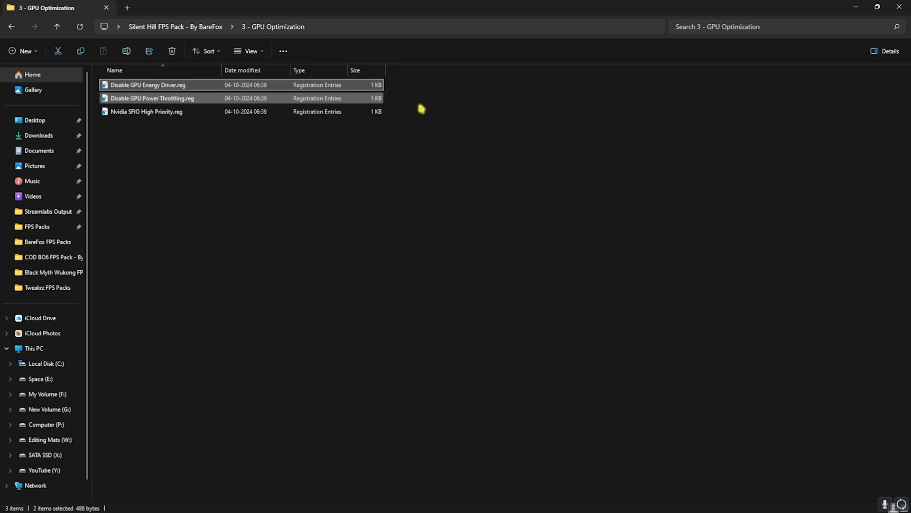
{"action": "mouse_move", "coordinate": [164, 126]}
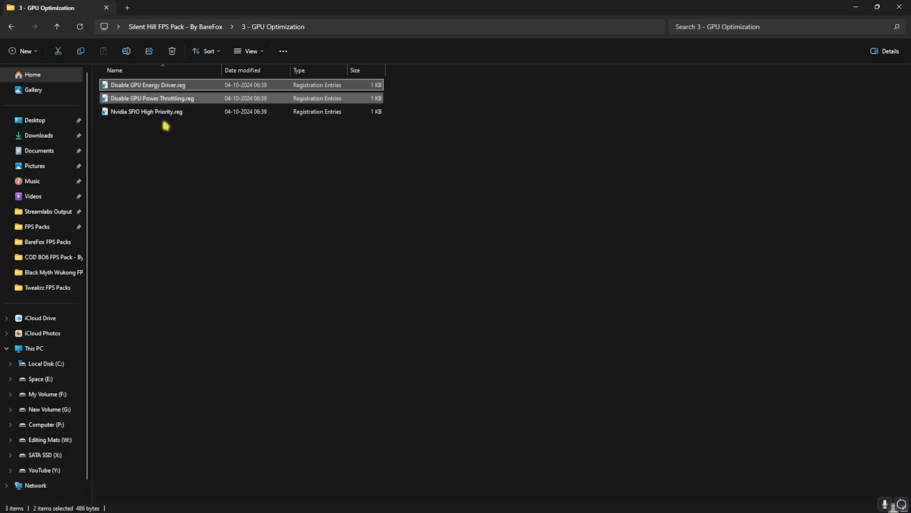
Merge the Silent Hill HighPriority .reg file from the Silent Hill Priority folder
{"action": "left_click", "coordinate": [146, 112]}
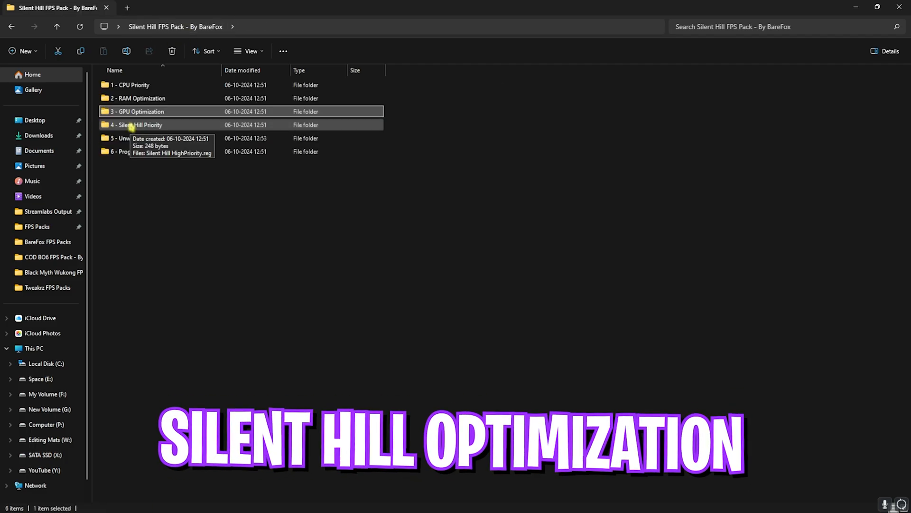
{"action": "double_click", "coordinate": [137, 125]}
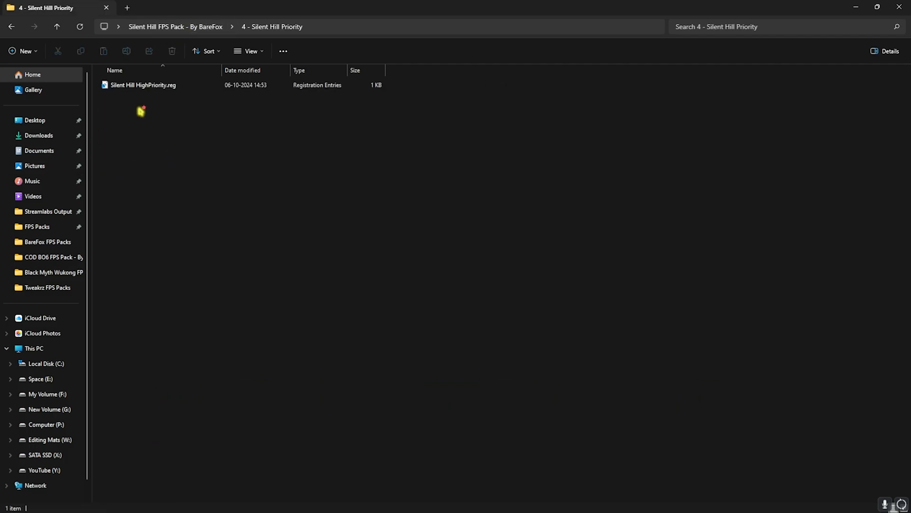
{"action": "left_click", "coordinate": [142, 85]}
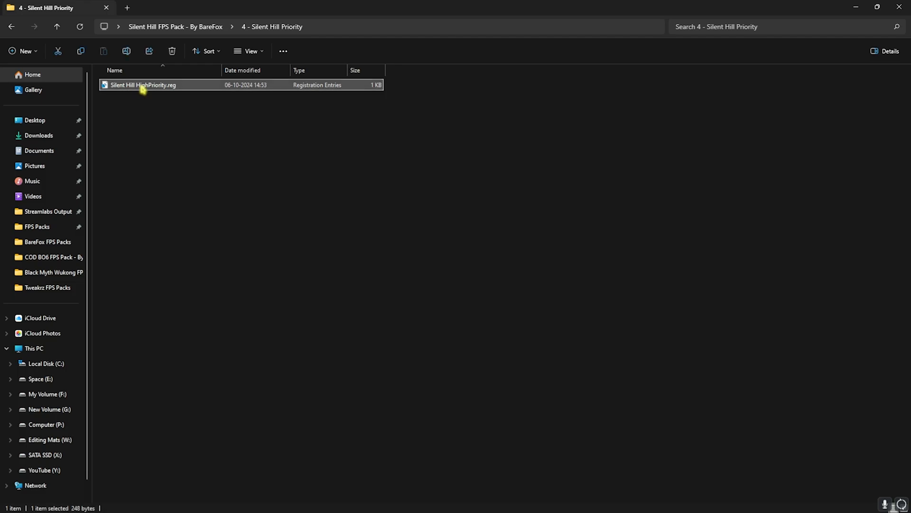
{"action": "right_click", "coordinate": [142, 84]}
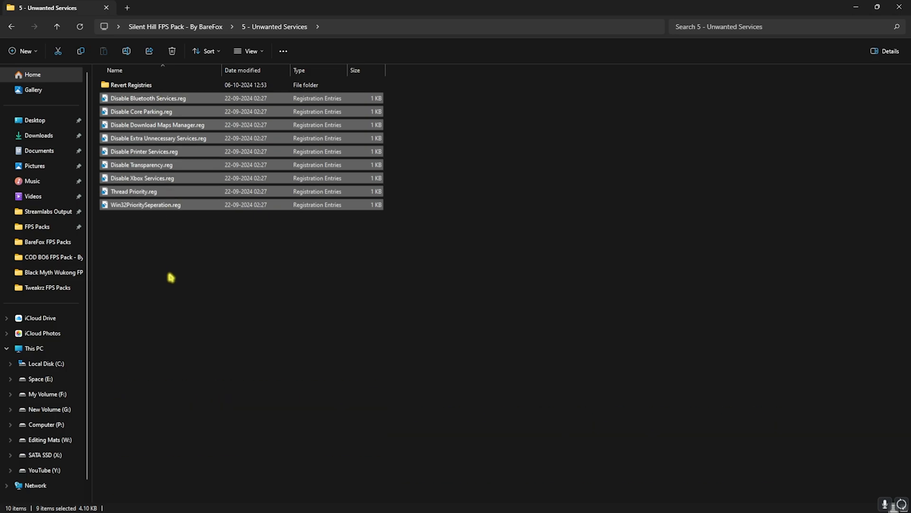
Apply the unwanted-services registry tweak and move on to the 6 - Programs folder
{"action": "left_click", "coordinate": [146, 98]}
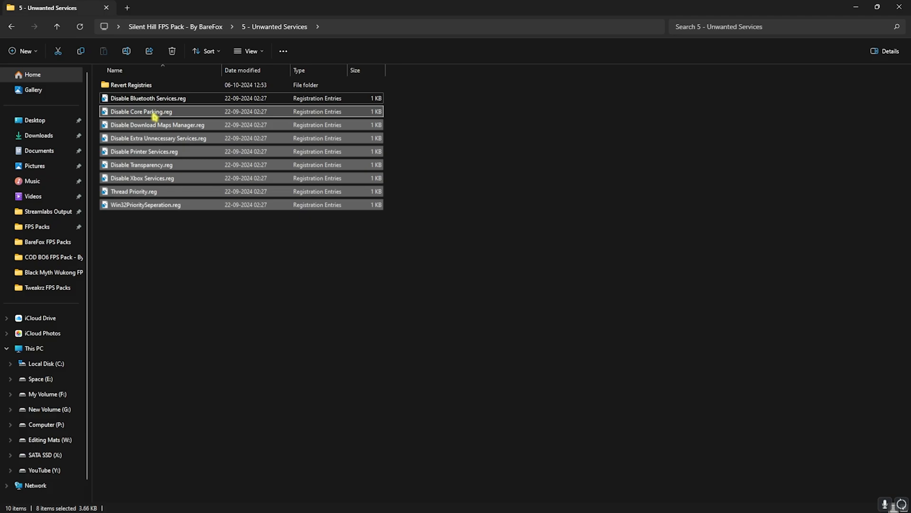
{"action": "left_click", "coordinate": [130, 85]}
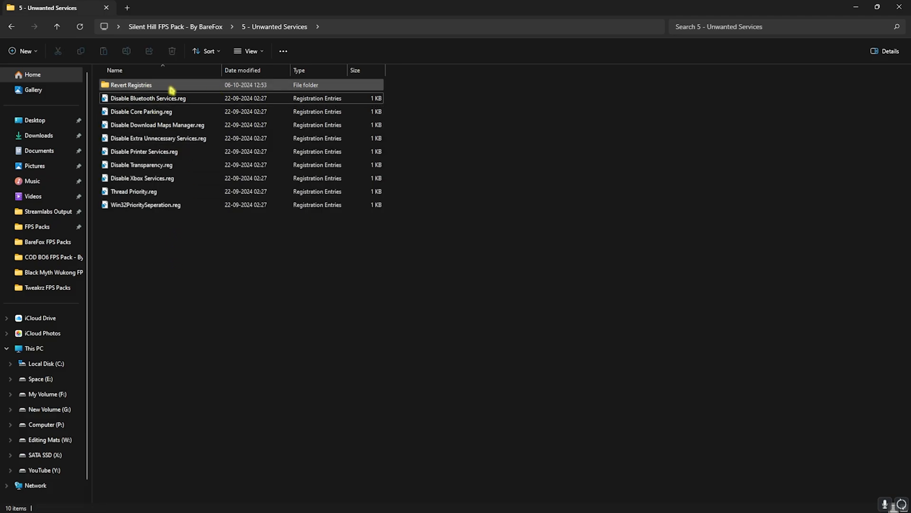
{"action": "double_click", "coordinate": [130, 84]}
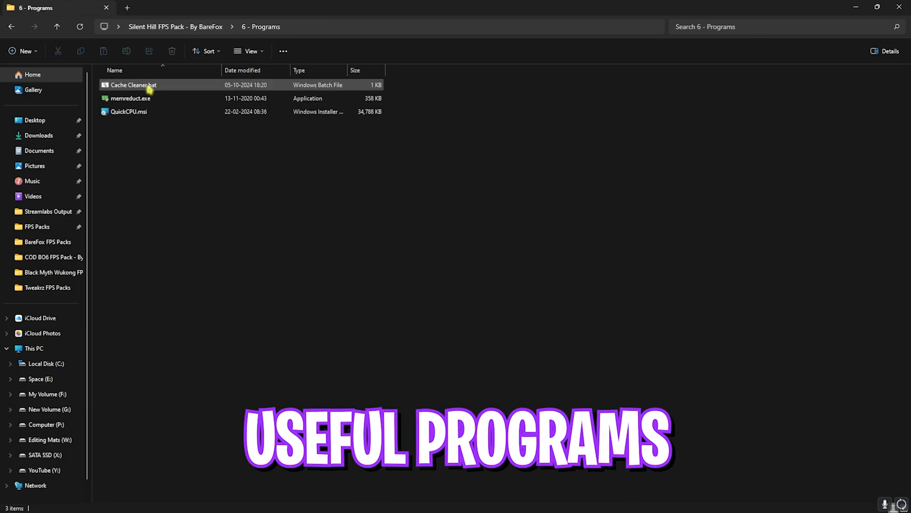
Run Cache Cleaner.bat as administrator and close it once the event logs are cleared
{"action": "right_click", "coordinate": [133, 85]}
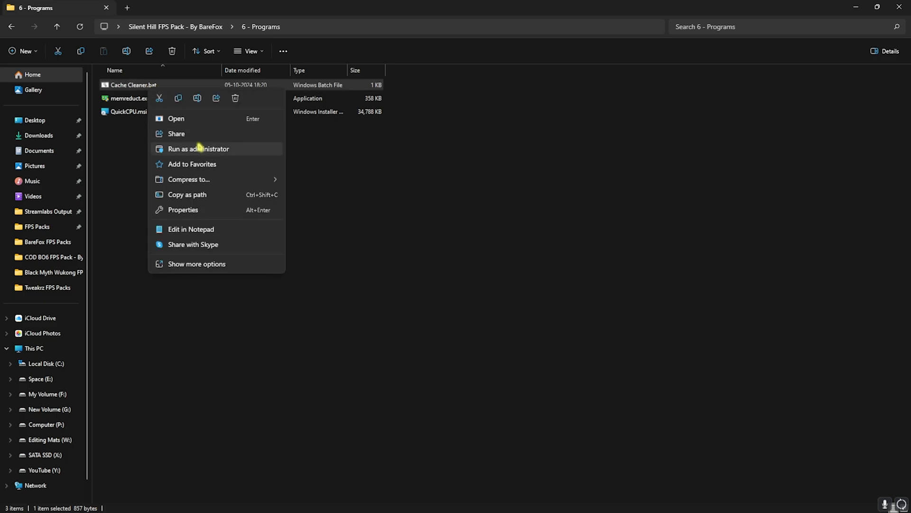
{"action": "left_click", "coordinate": [199, 149]}
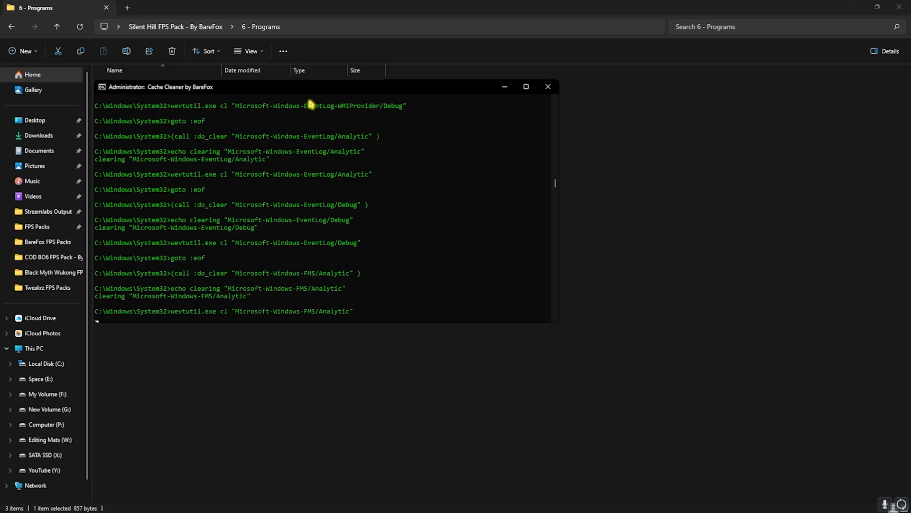
{"action": "left_click", "coordinate": [547, 87]}
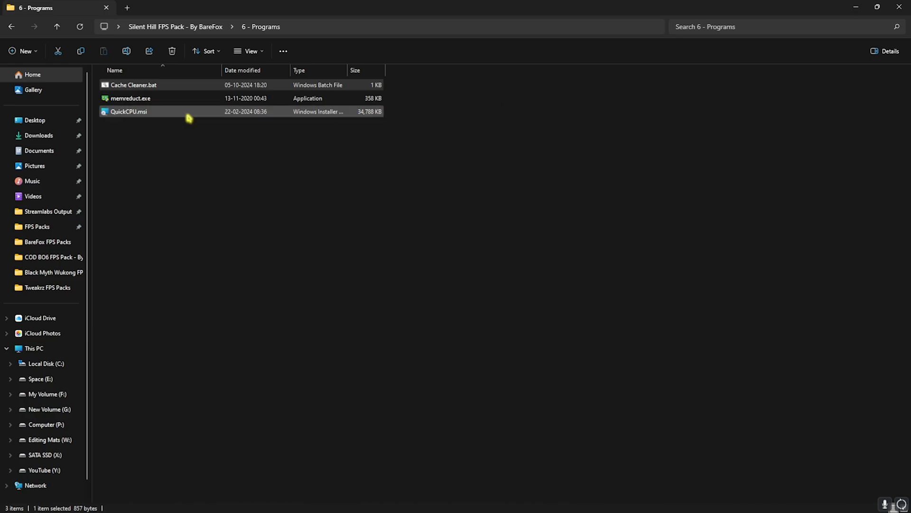
Launch memreduct.exe and clean memory, confirming with Yes, dropping usage to about 6.2 GB
{"action": "left_click", "coordinate": [130, 98]}
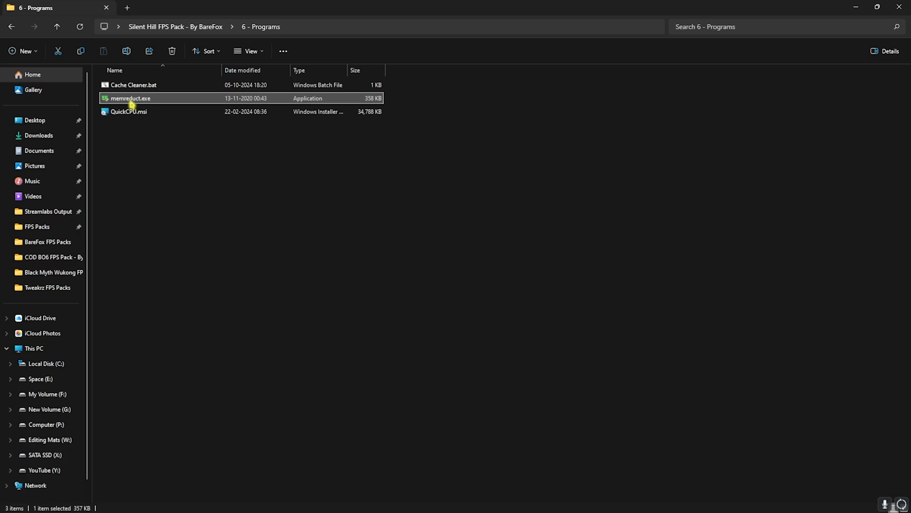
{"action": "double_click", "coordinate": [129, 97]}
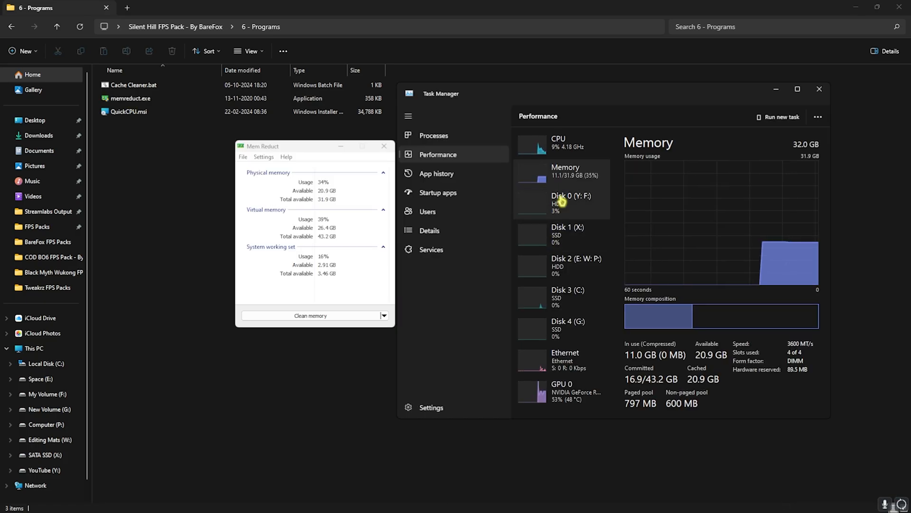
{"action": "mouse_move", "coordinate": [589, 183]}
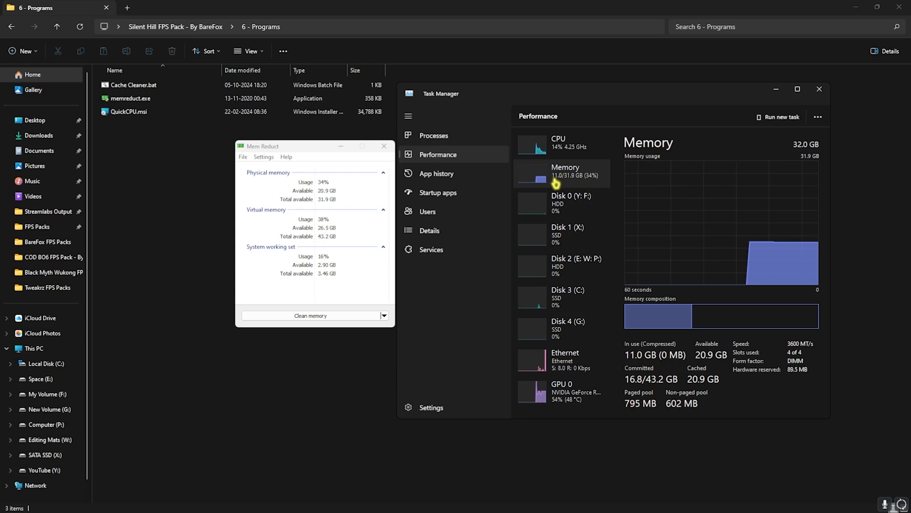
{"action": "left_click", "coordinate": [310, 315]}
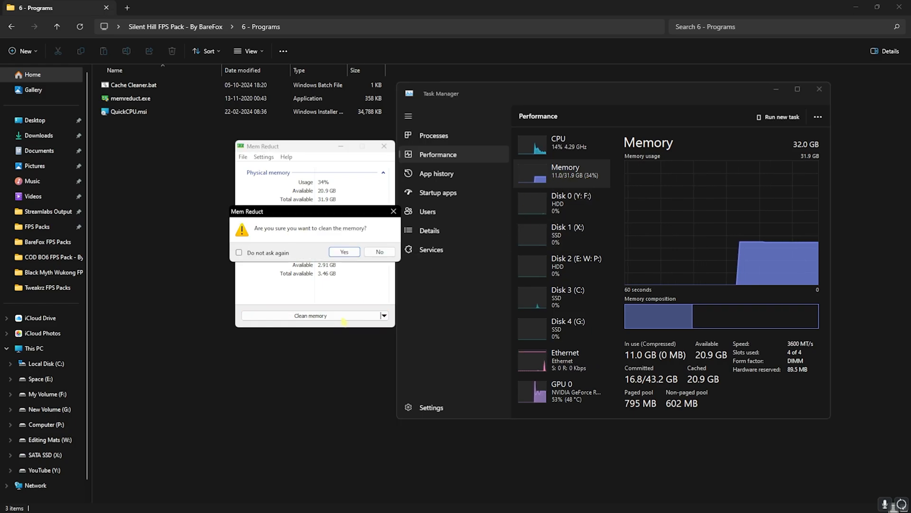
{"action": "left_click", "coordinate": [344, 252]}
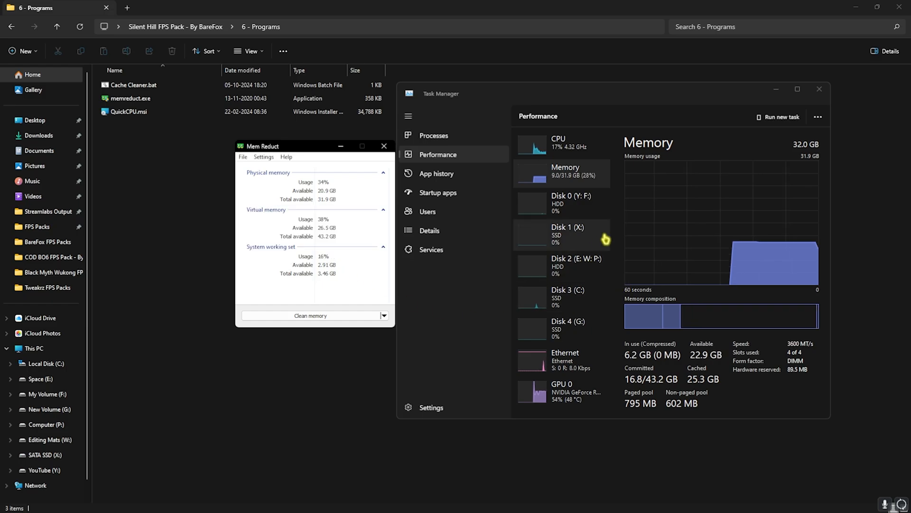
{"action": "left_click", "coordinate": [309, 315]}
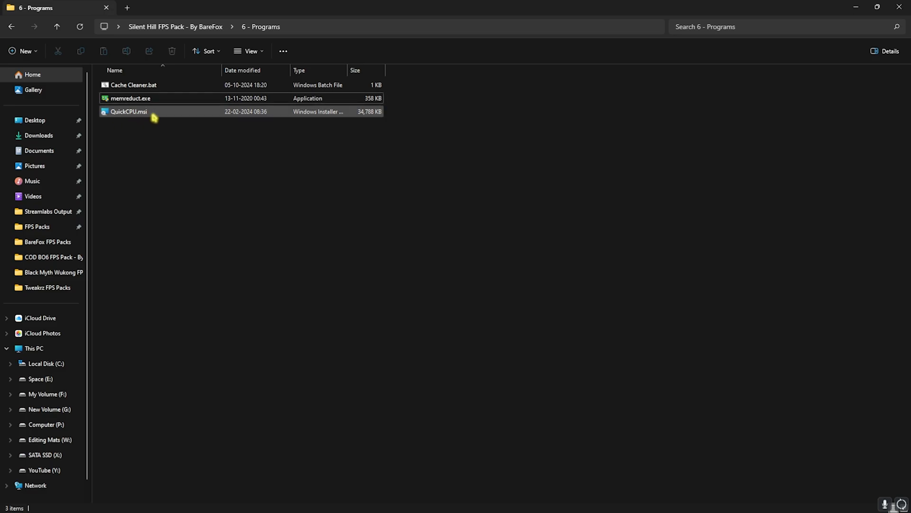
Run QuickCPU with the Ultimate Performance plan and Maximum performance preset, Accept, Apply and OK
{"action": "left_click", "coordinate": [128, 111]}
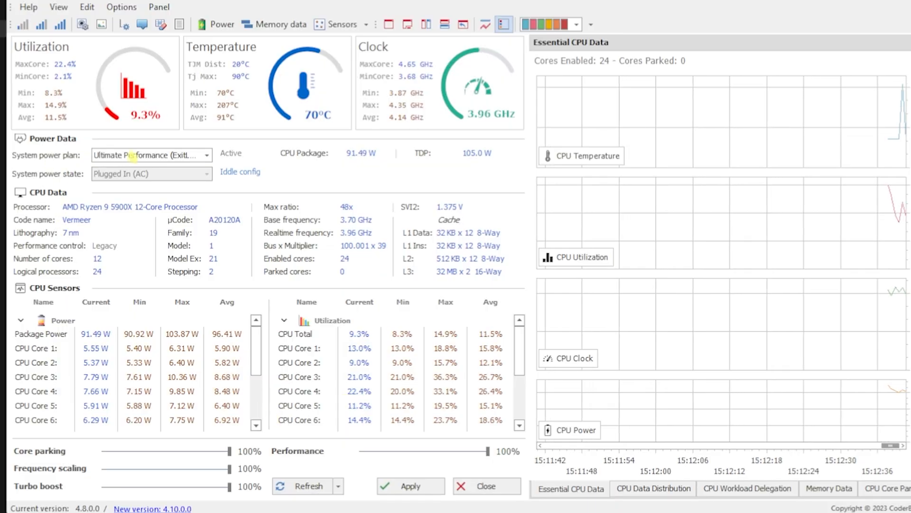
{"action": "left_click", "coordinate": [206, 154]}
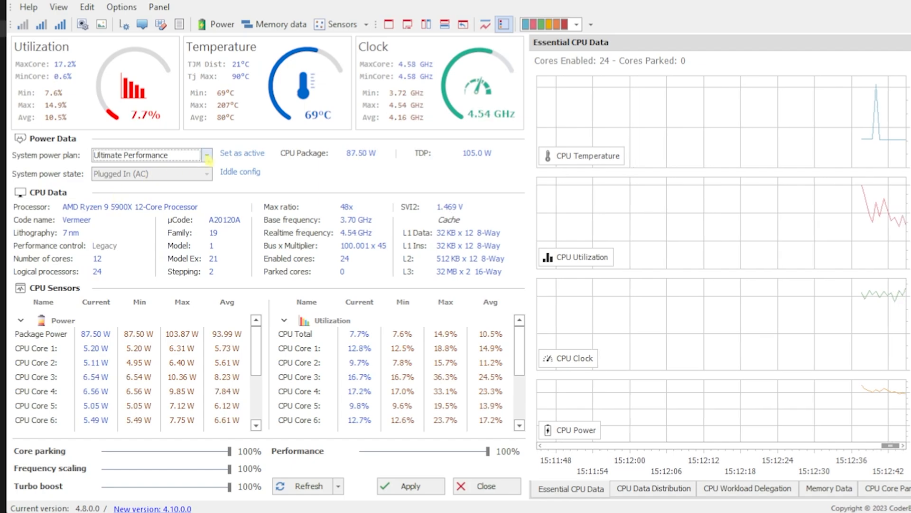
{"action": "left_click", "coordinate": [242, 153]}
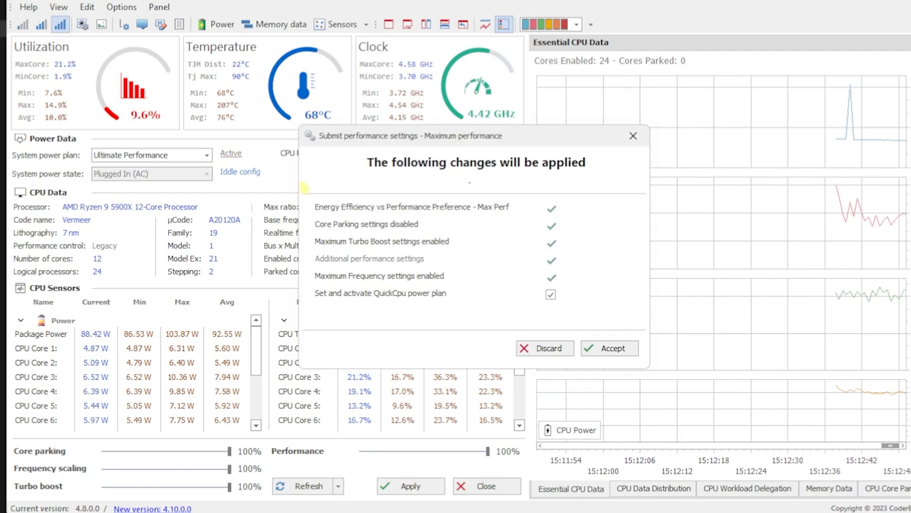
{"action": "left_click", "coordinate": [609, 348]}
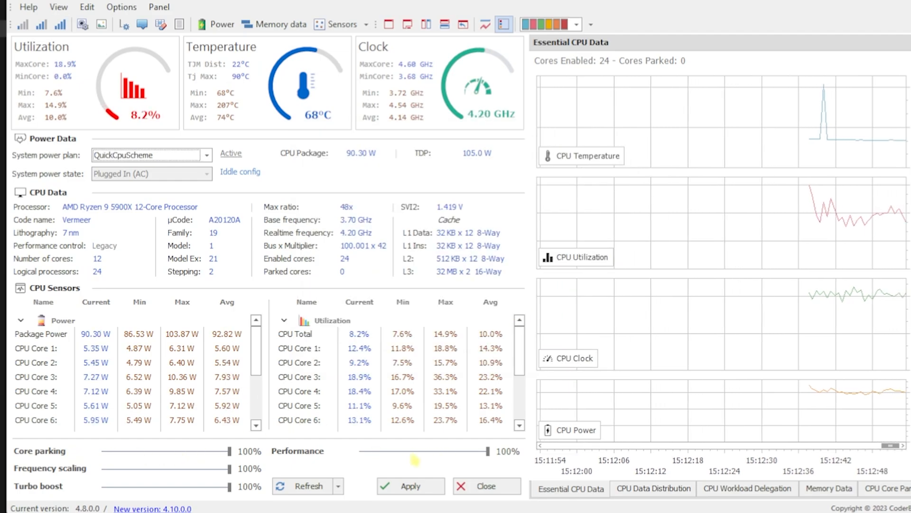
{"action": "left_click", "coordinate": [410, 486]}
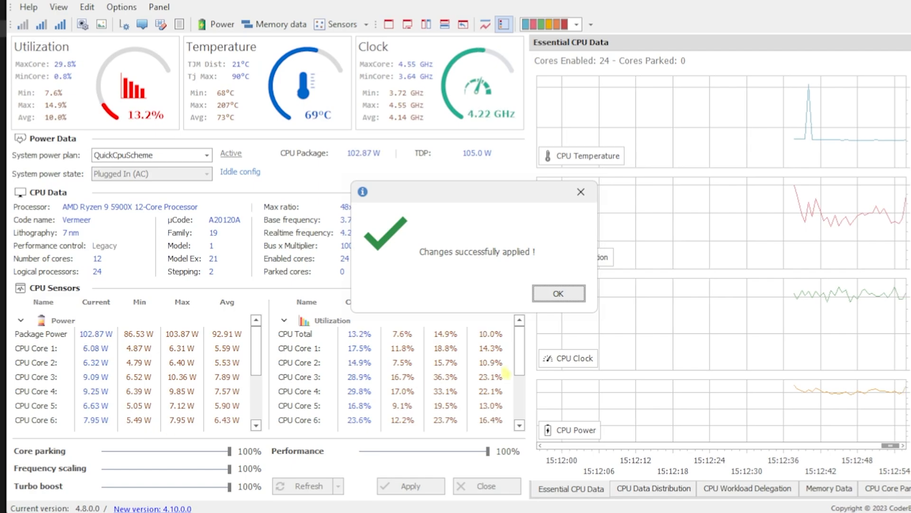
{"action": "left_click", "coordinate": [557, 293]}
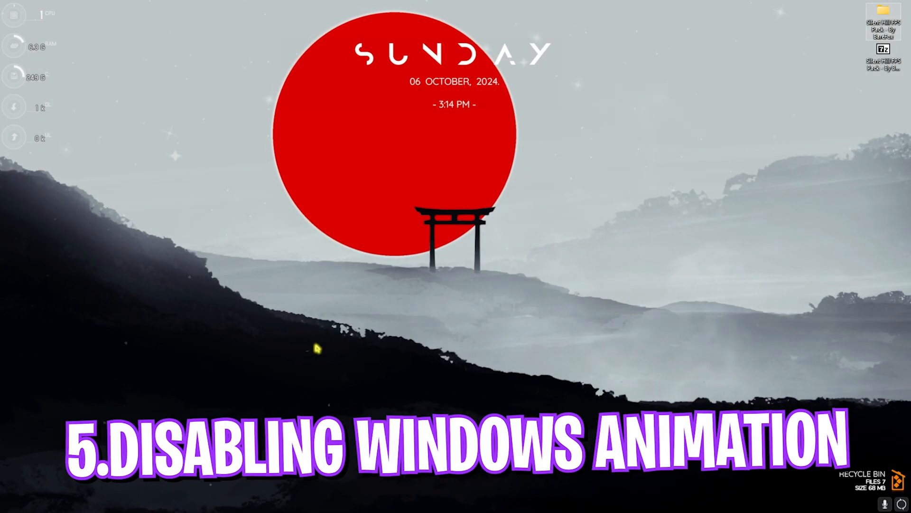
Search Start for 'adjust the appearance and performance of Windows' to reach Performance Options
{"action": "left_click", "coordinate": [361, 501]}
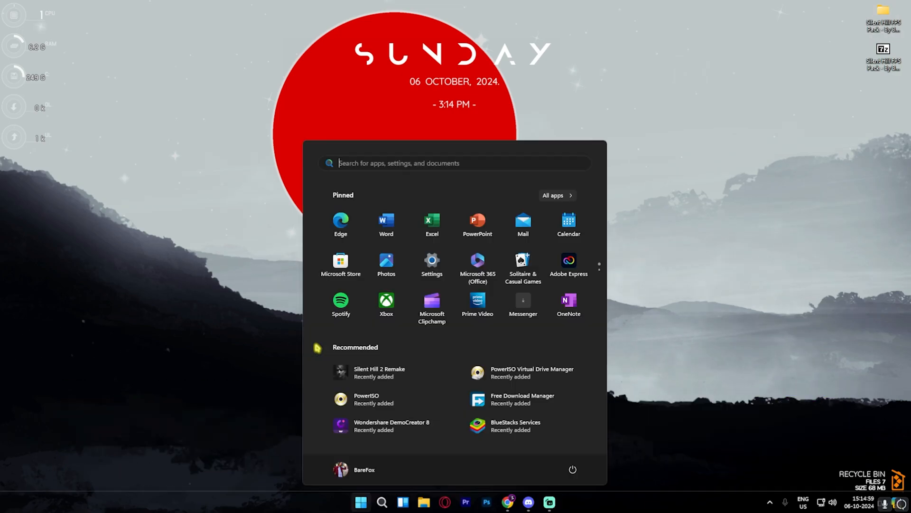
{"action": "type", "text": "adjust the appearance and performance of Windows"}
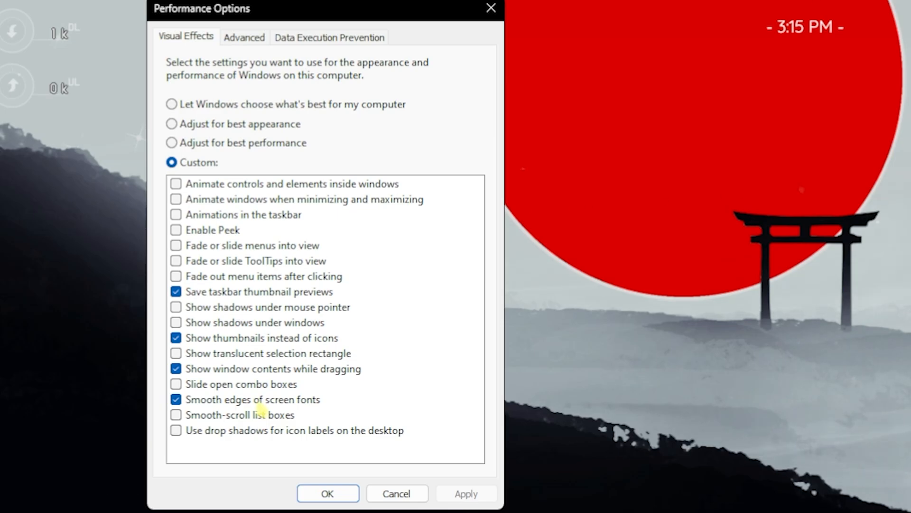
Reach Virtual Memory from the Advanced tab and select the initial paging size to replace it
{"action": "left_click", "coordinate": [244, 37]}
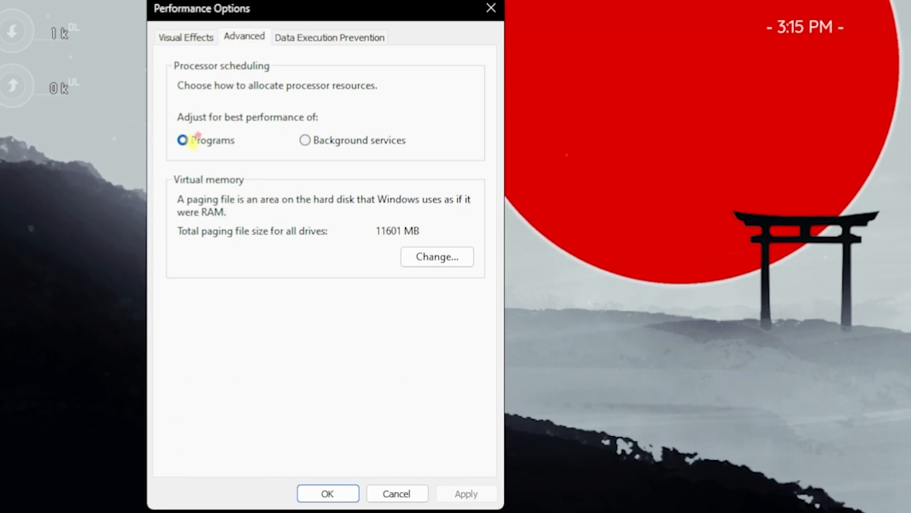
{"action": "left_click", "coordinate": [437, 256]}
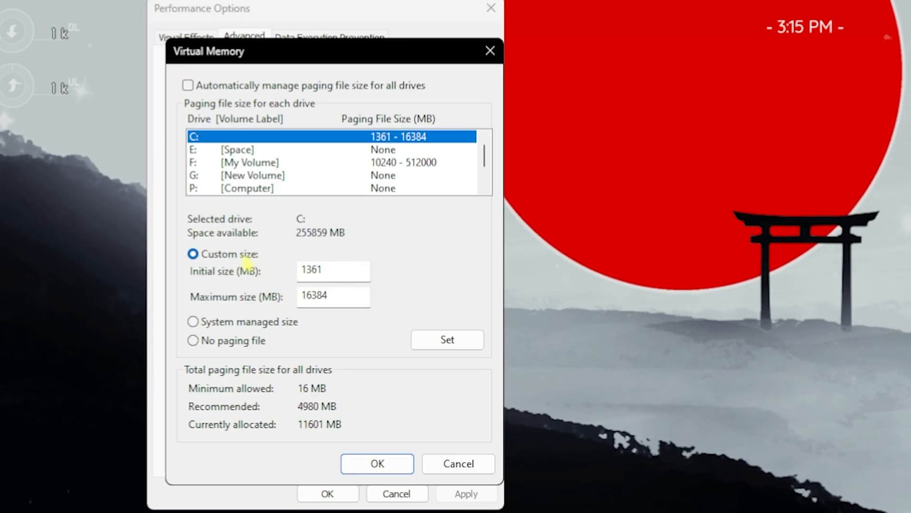
{"action": "triple_click", "coordinate": [333, 269]}
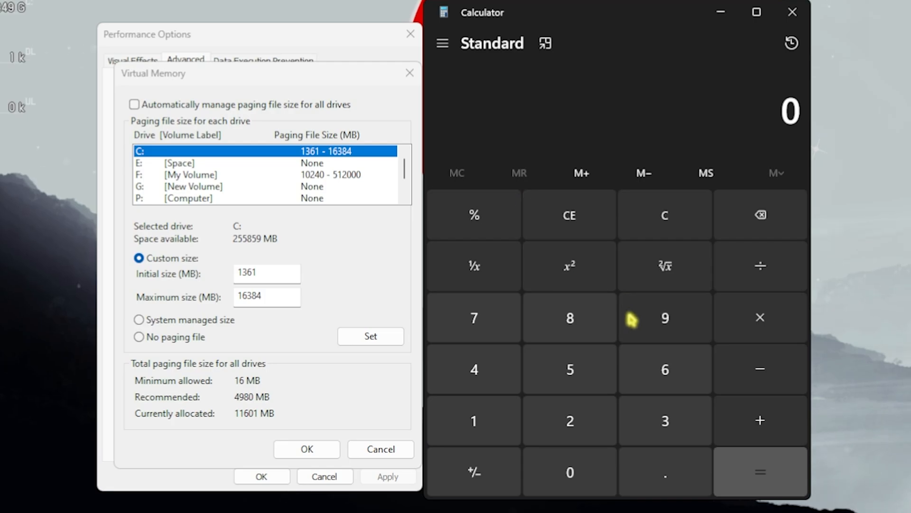
Check 32 × 1024 in Calculator and confirm the custom 1361–16384 MB paging file on C:
{"action": "left_click", "coordinate": [664, 317]}
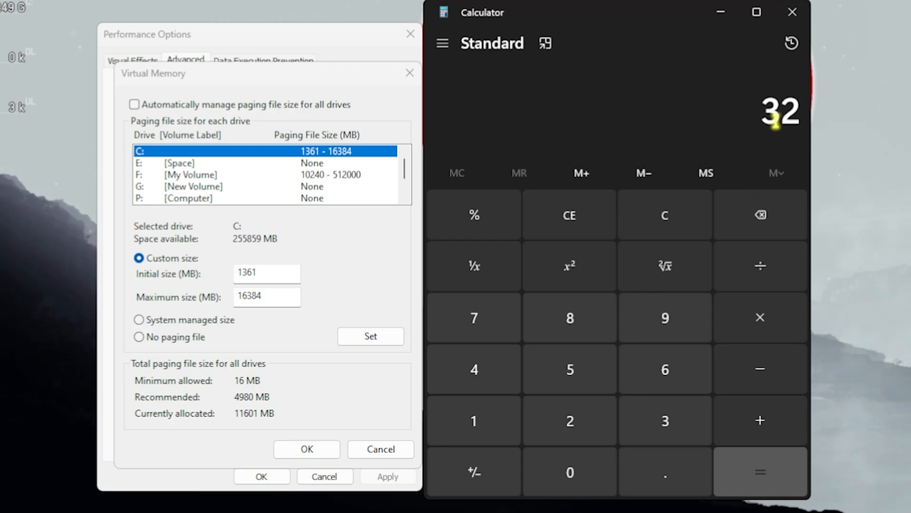
{"action": "left_click", "coordinate": [472, 420]}
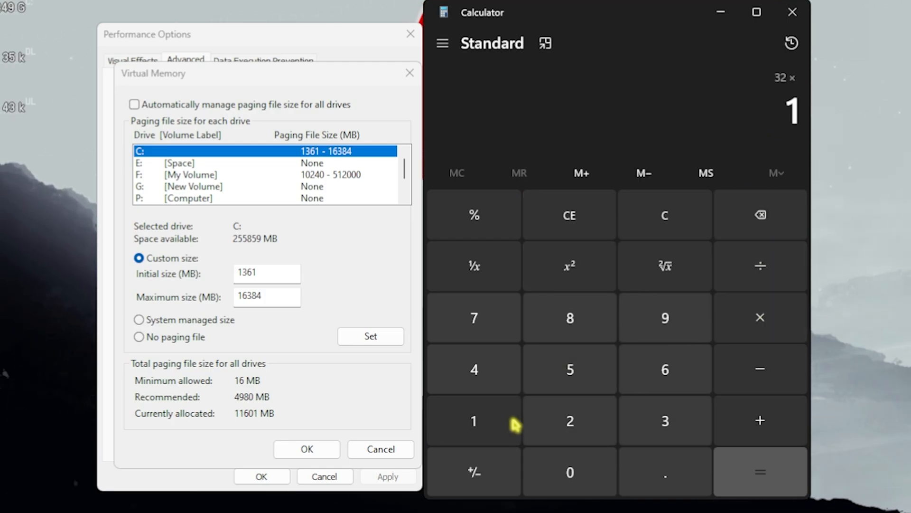
{"action": "left_click", "coordinate": [760, 472]}
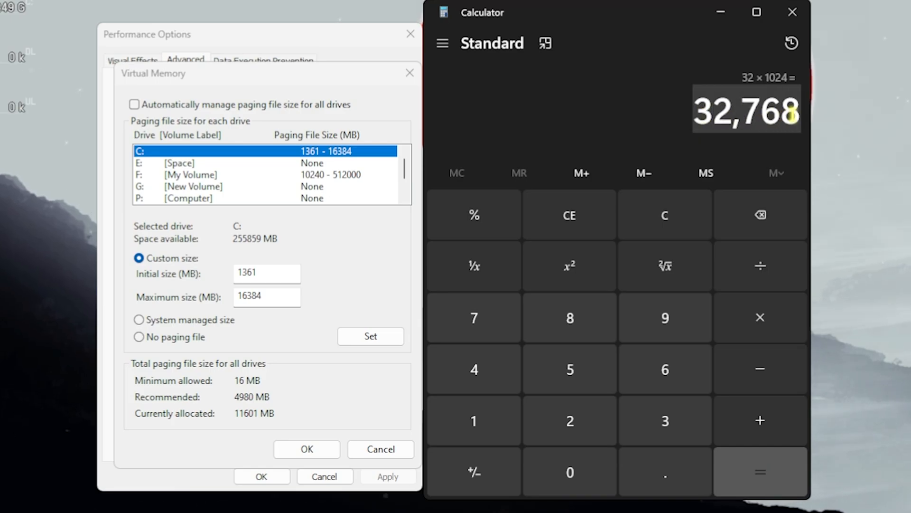
{"action": "left_click", "coordinate": [759, 471]}
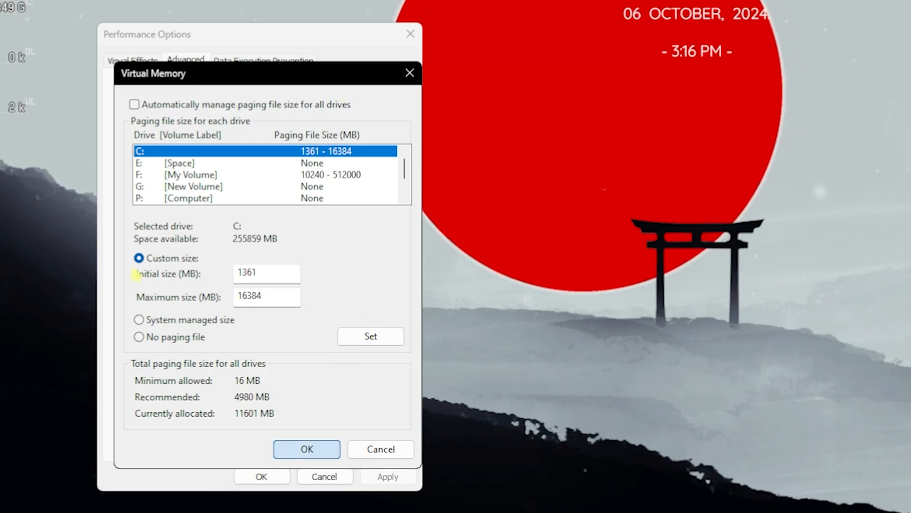
{"action": "left_click", "coordinate": [307, 449]}
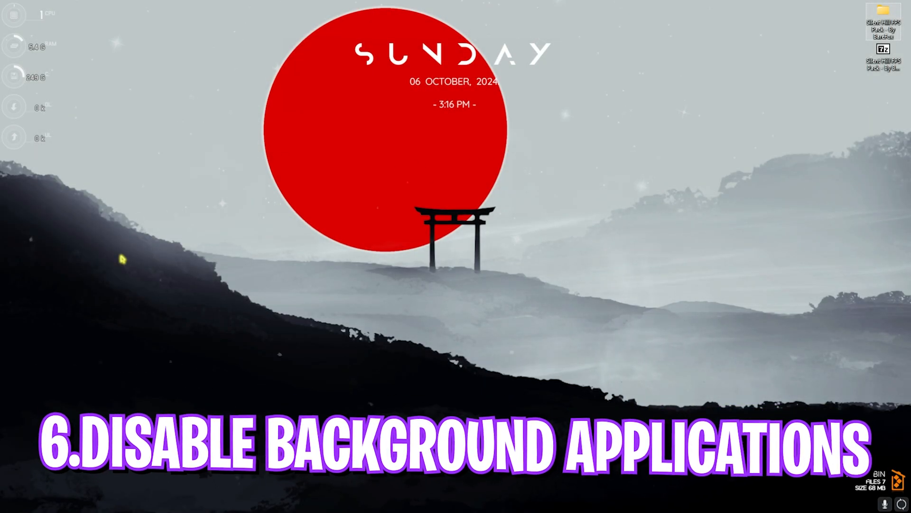
Enable 'Let Windows apps run in the background' under App Privacy with Default for all apps set to Force Deny
{"action": "left_click", "coordinate": [361, 501]}
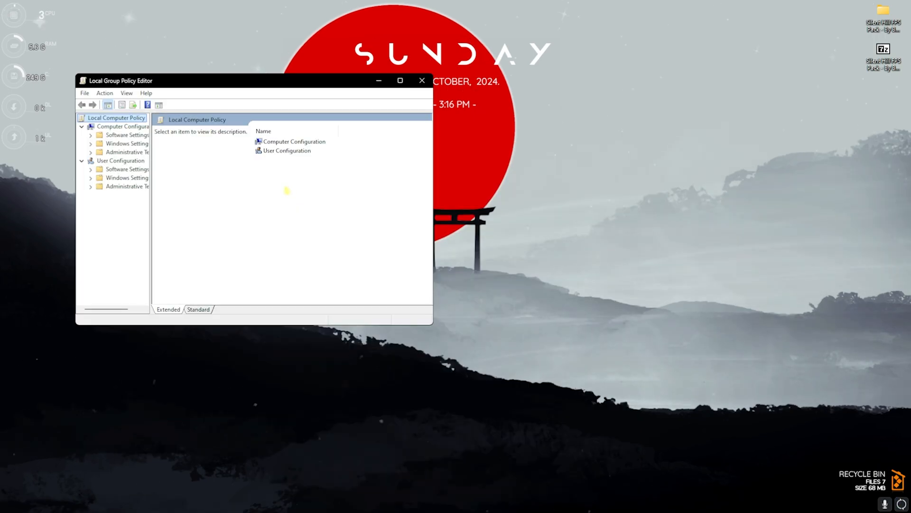
{"action": "left_click", "coordinate": [400, 79]}
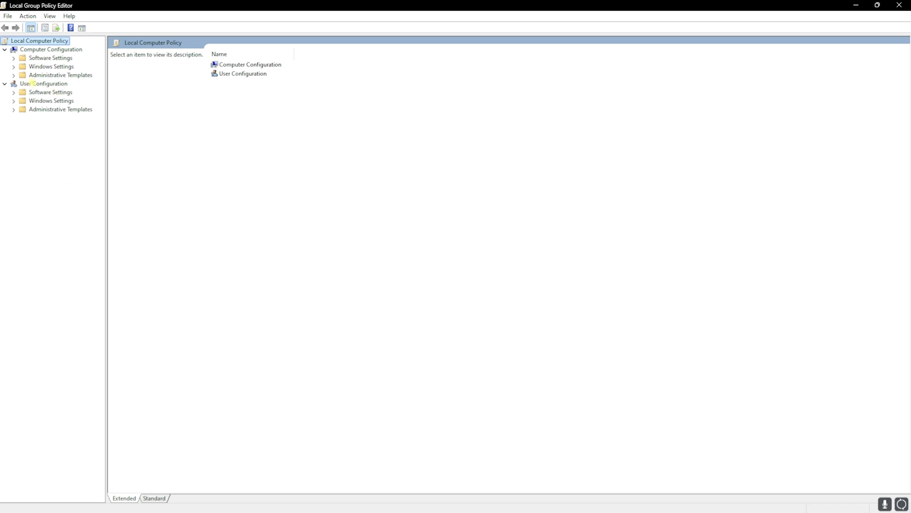
{"action": "left_click", "coordinate": [14, 74]}
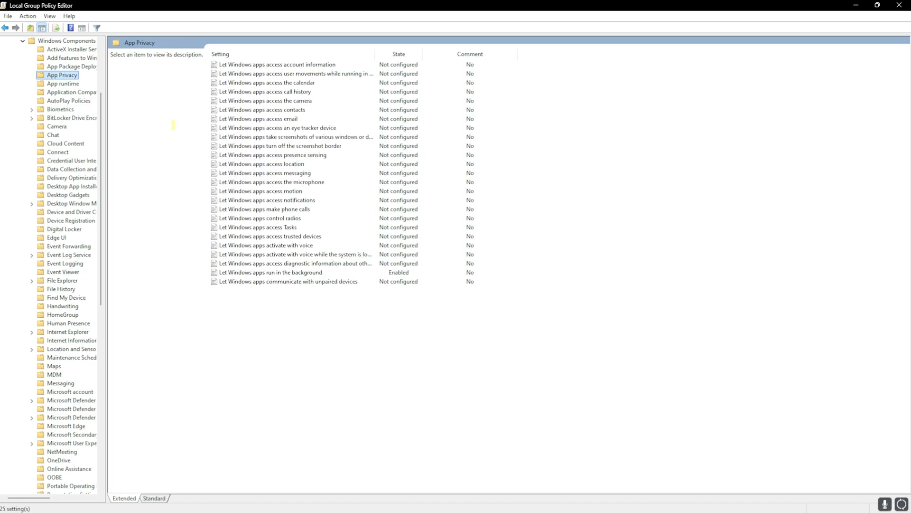
{"action": "mouse_move", "coordinate": [267, 281]}
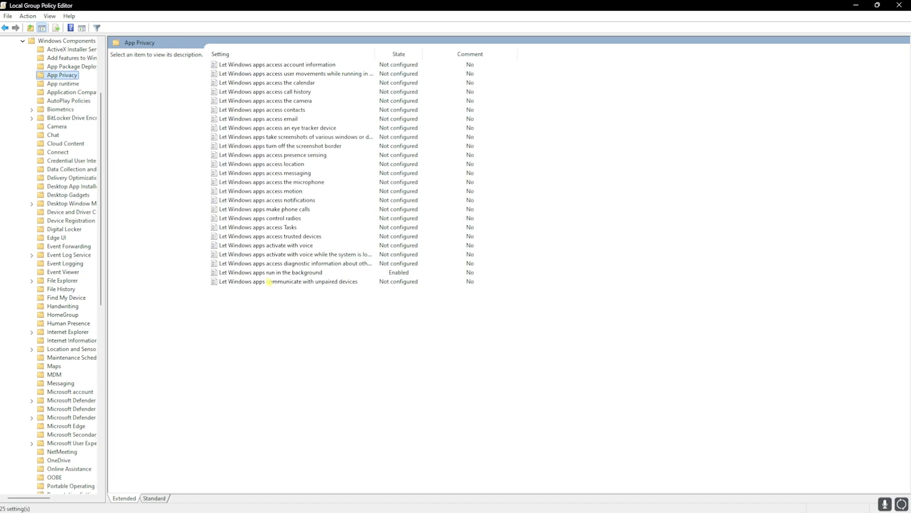
{"action": "double_click", "coordinate": [271, 273]}
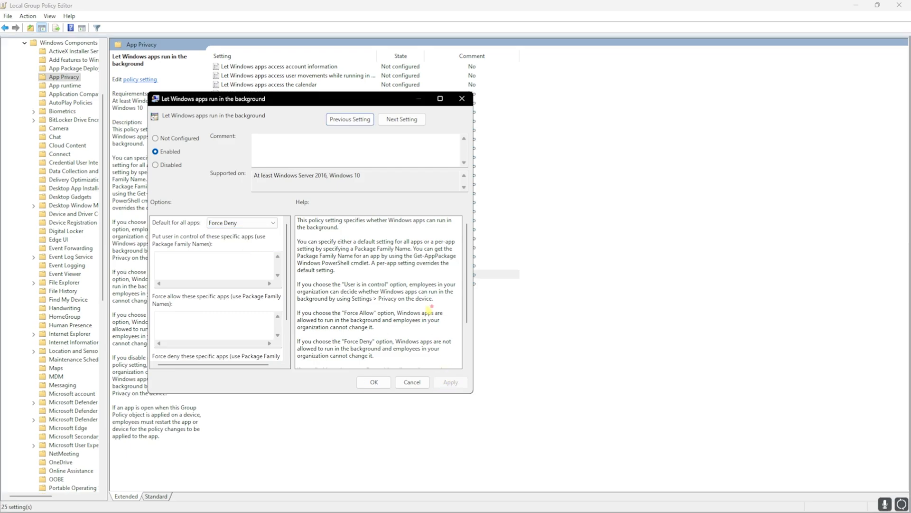
{"action": "left_click", "coordinate": [374, 382]}
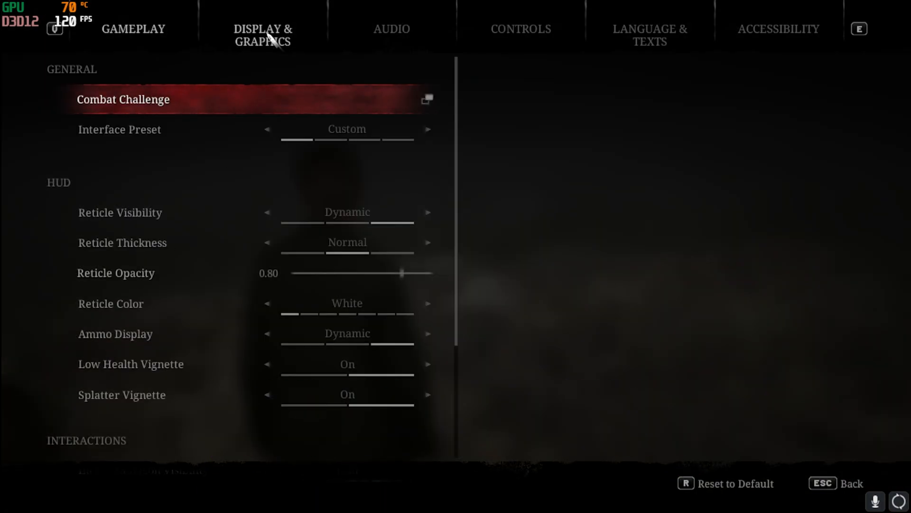
In Display & Graphics, change the FSR 3.0 preset from Performance to Quality
{"action": "left_click", "coordinate": [262, 34]}
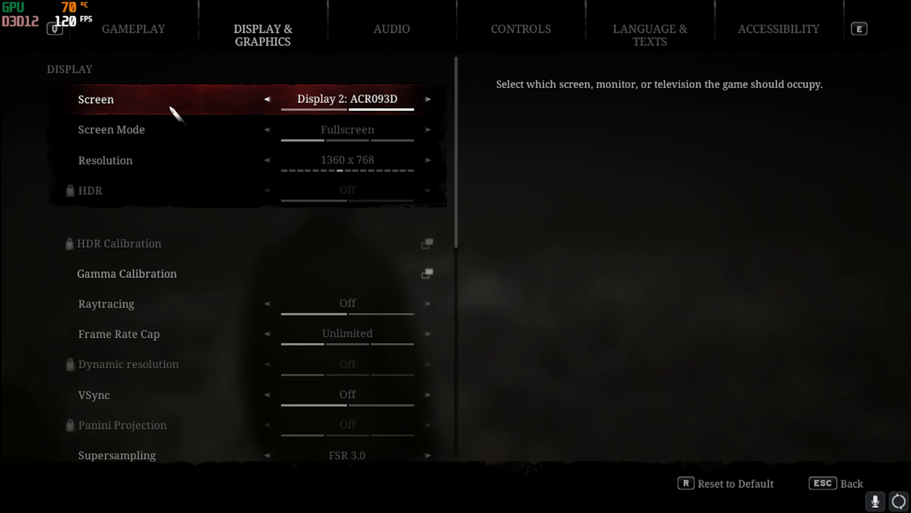
{"action": "mouse_move", "coordinate": [347, 130]}
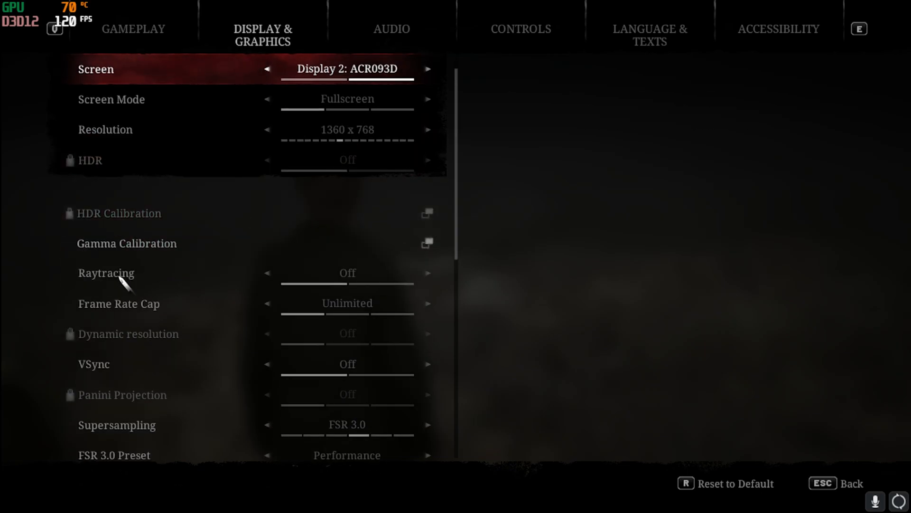
{"action": "scroll", "scroll_direction": "down", "scroll_amount": 3}
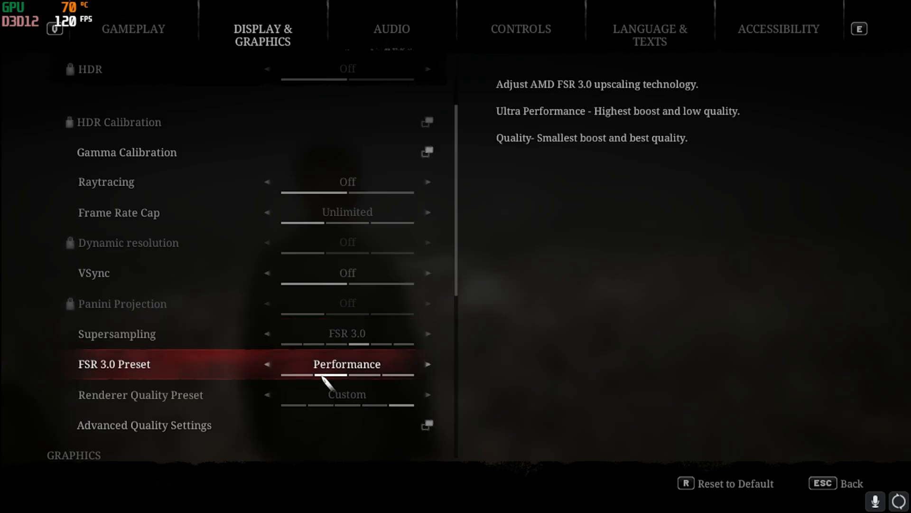
{"action": "mouse_move", "coordinate": [433, 372]}
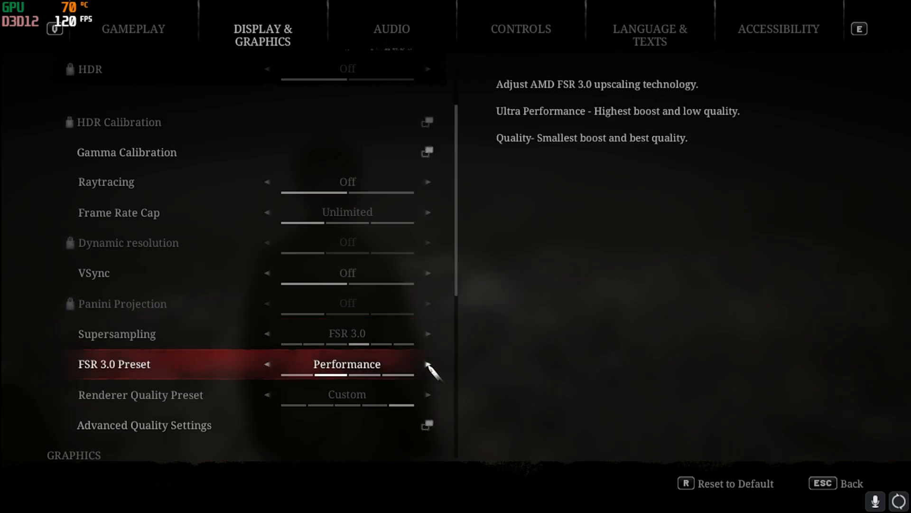
{"action": "left_click", "coordinate": [428, 364]}
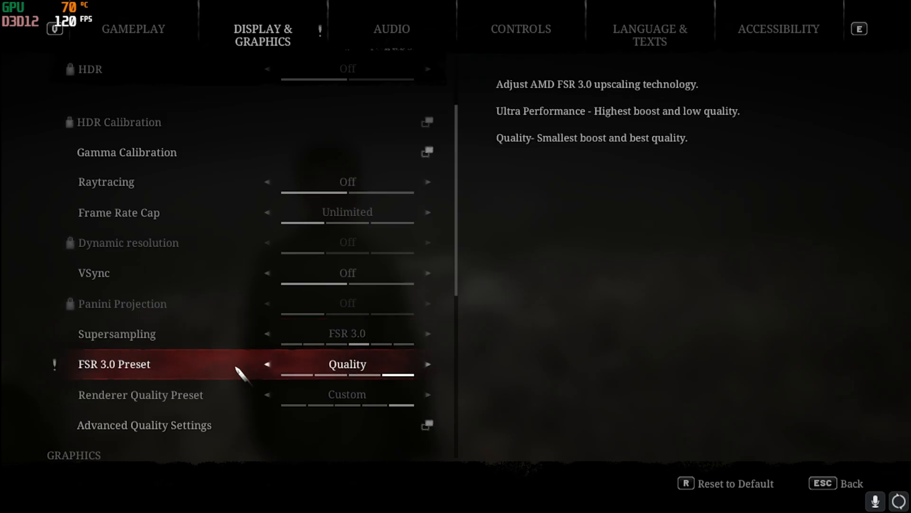
{"action": "mouse_move", "coordinate": [224, 349]}
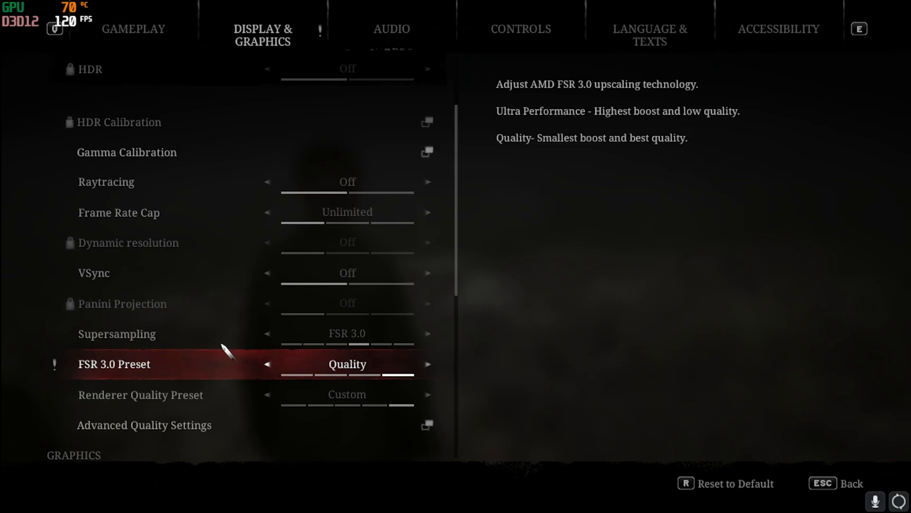
{"action": "mouse_move", "coordinate": [201, 425]}
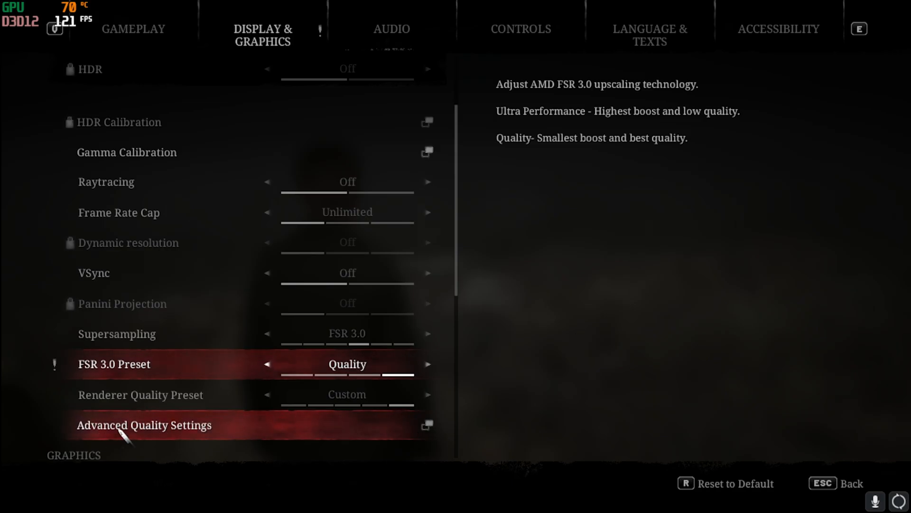
Raise Resolution Scalability from 75% to 100% in Advanced Quality Settings and return to gameplay
{"action": "left_click", "coordinate": [143, 425]}
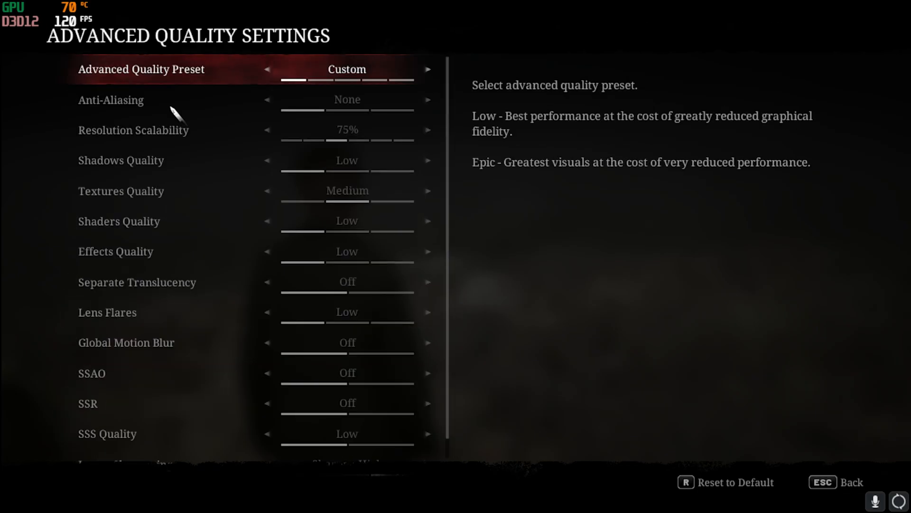
{"action": "mouse_move", "coordinate": [107, 76]}
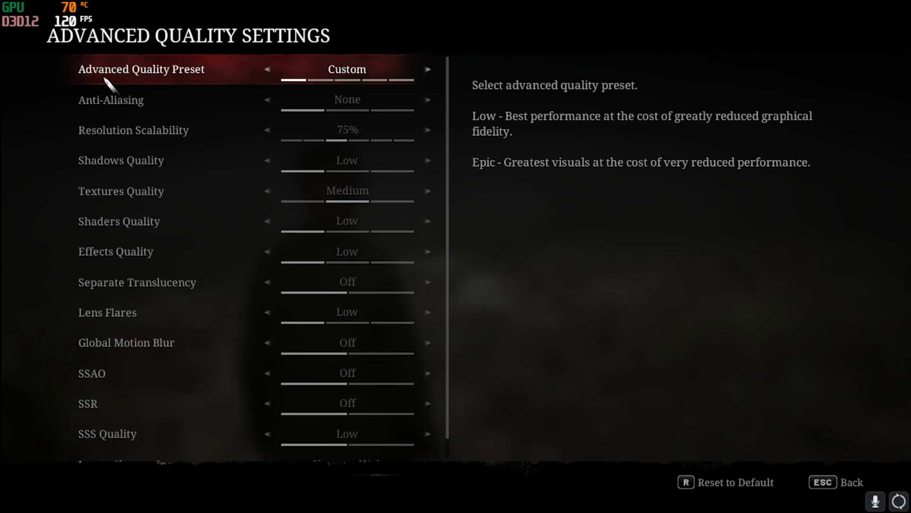
{"action": "mouse_move", "coordinate": [200, 87]}
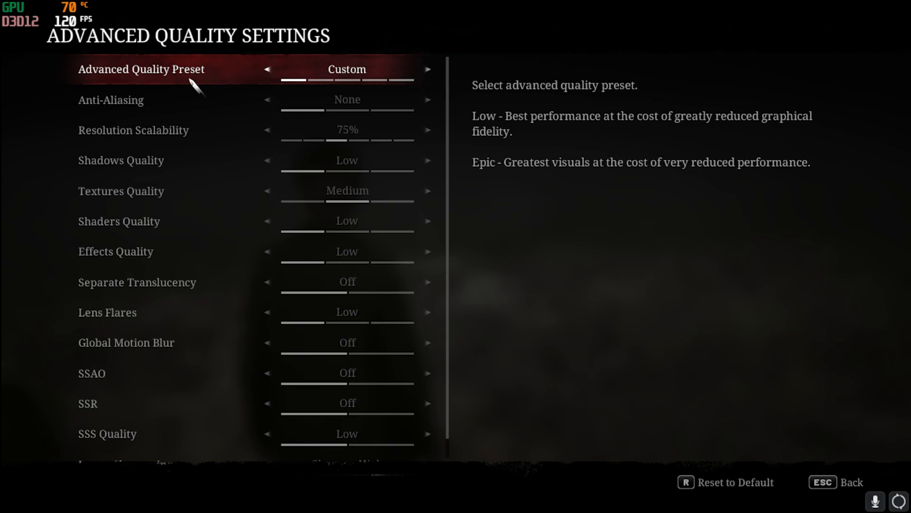
{"action": "mouse_move", "coordinate": [173, 140]}
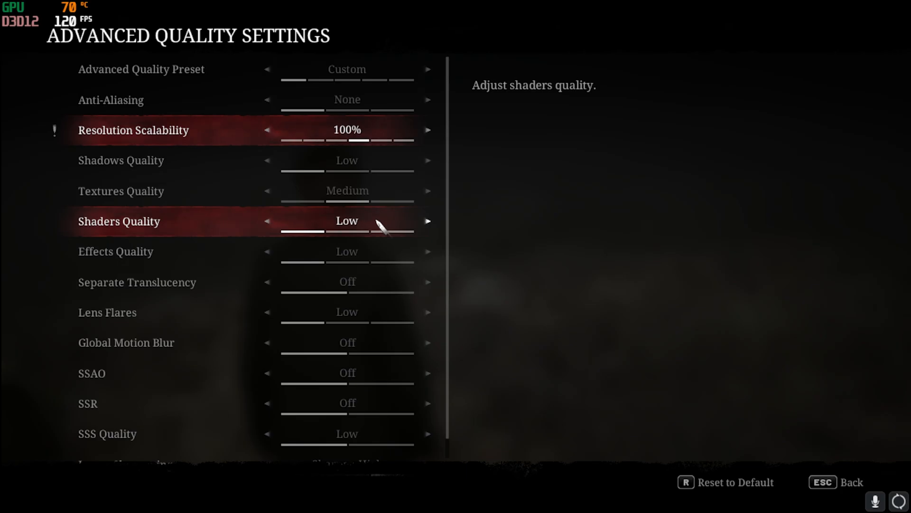
{"action": "mouse_move", "coordinate": [186, 291]}
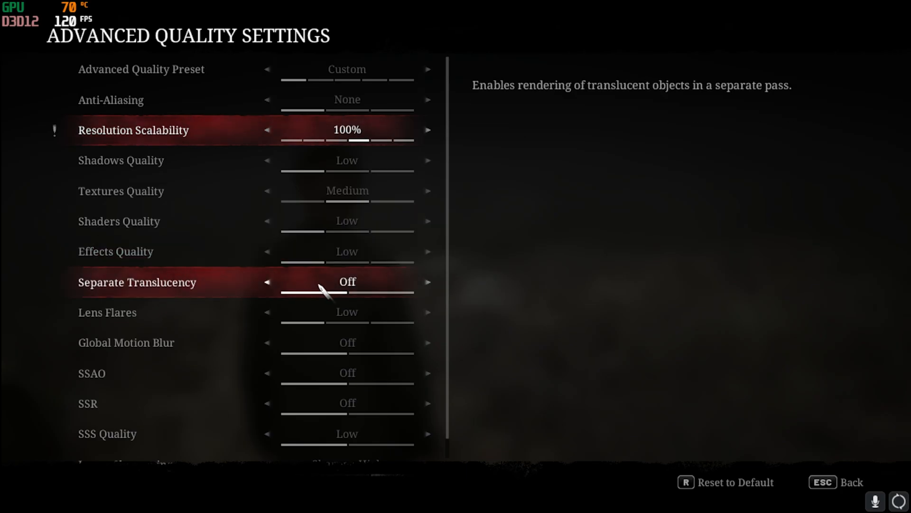
{"action": "scroll", "scroll_direction": "down", "scroll_amount": 3}
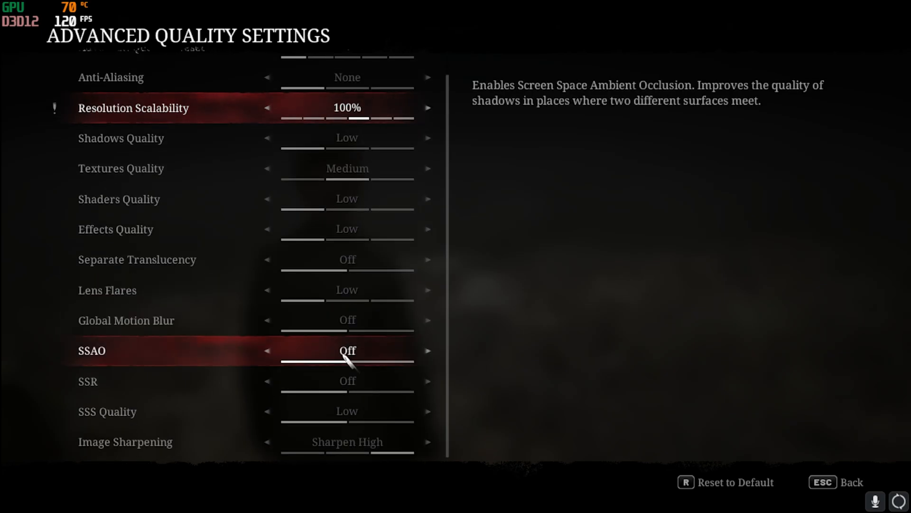
{"action": "mouse_move", "coordinate": [335, 375]}
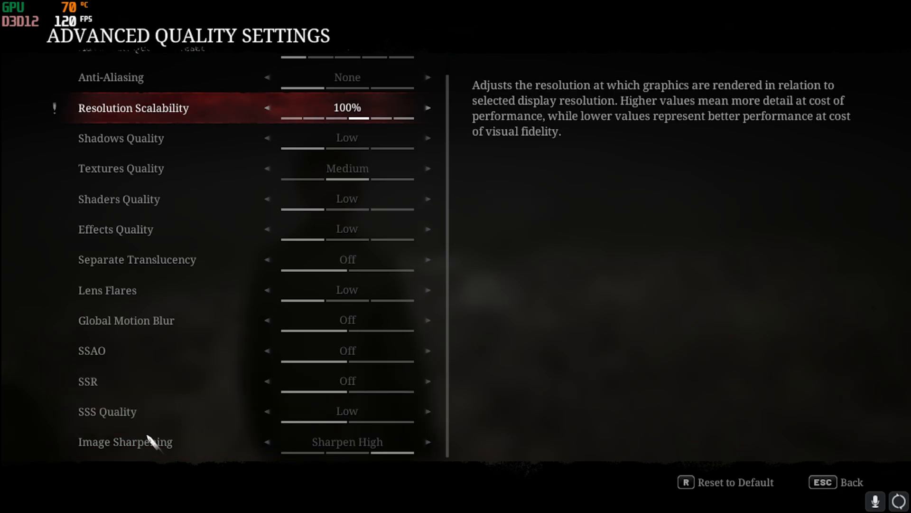
{"action": "mouse_move", "coordinate": [138, 434]}
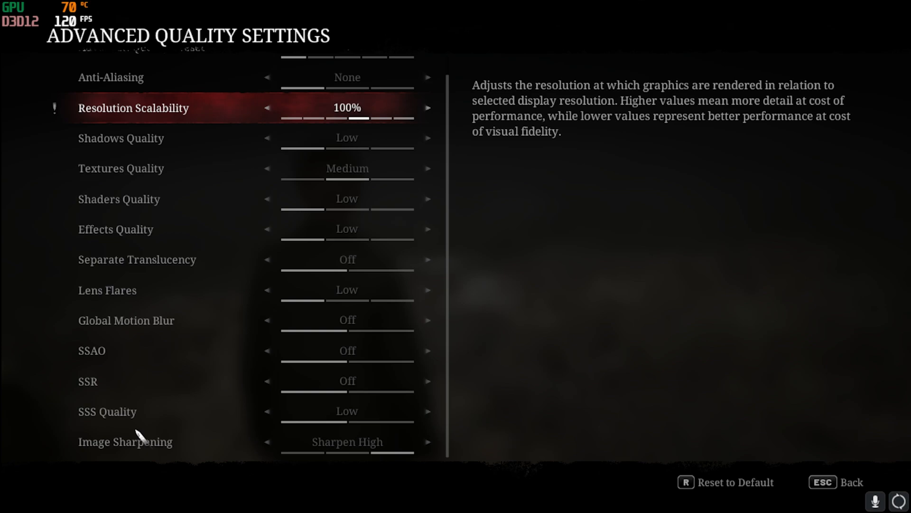
{"action": "key", "text": "Escape"}
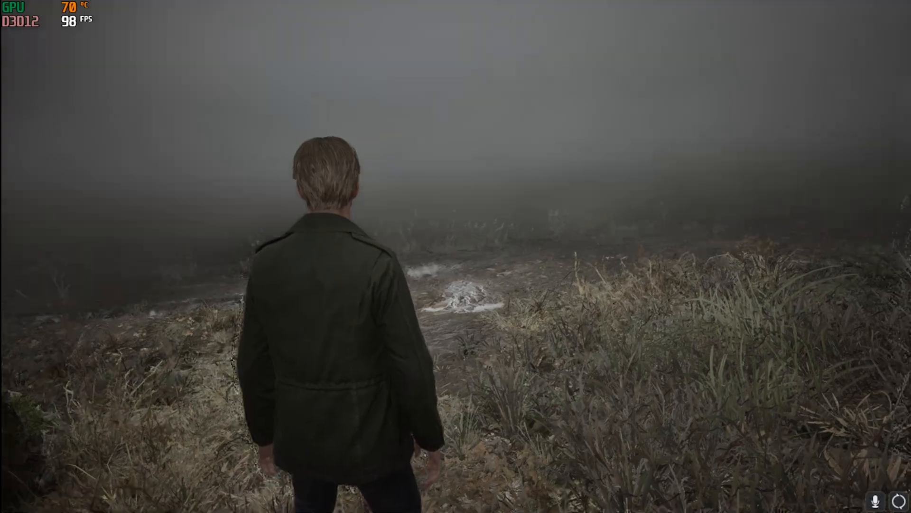